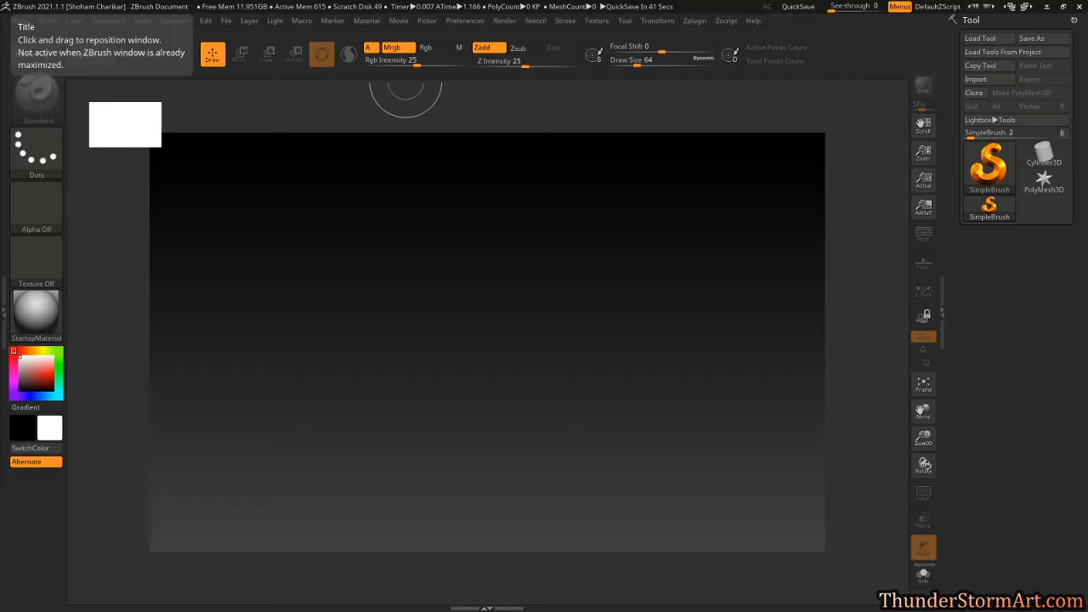
mouse_move(535, 201)
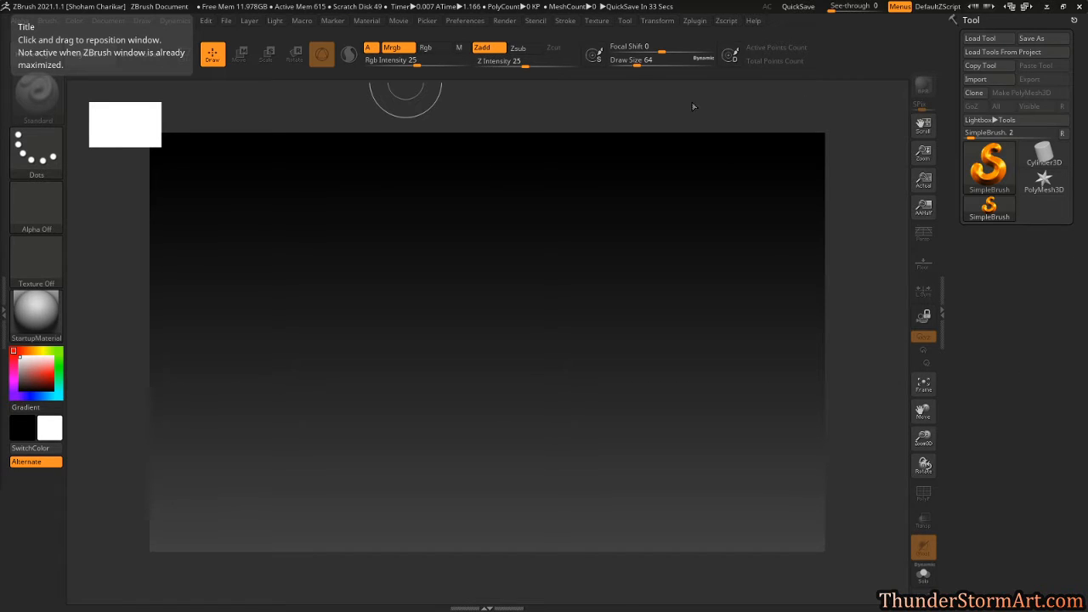
mouse_move(864, 51)
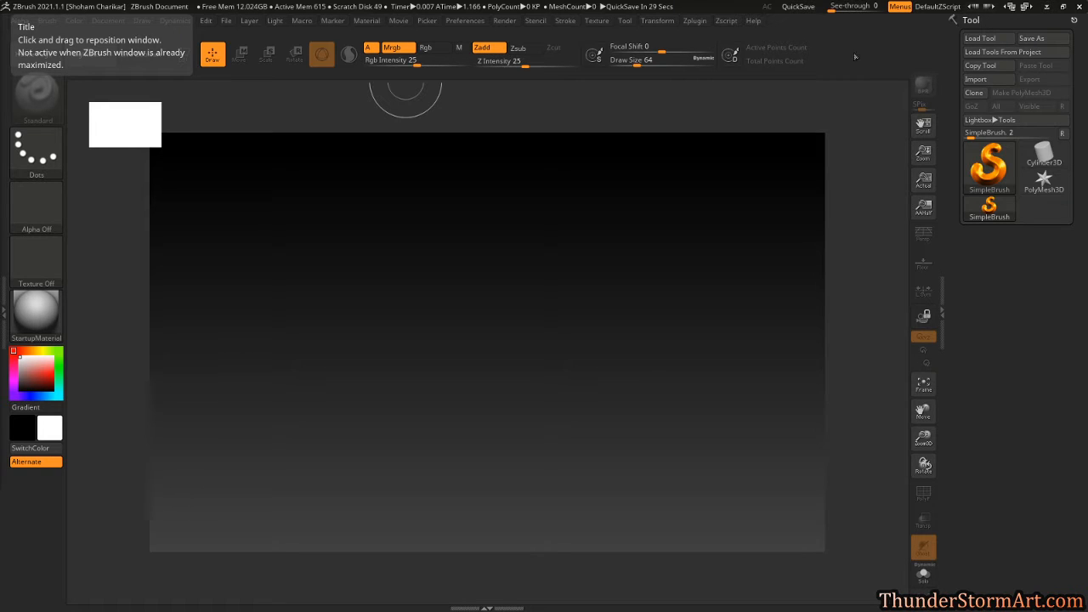
mouse_move(876, 245)
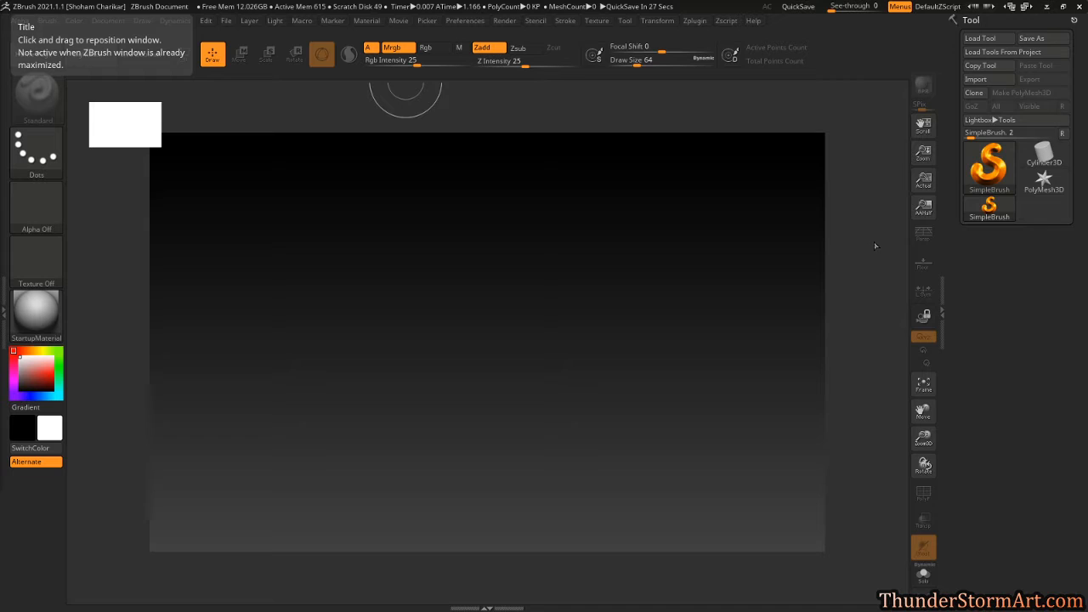
mouse_move(894, 56)
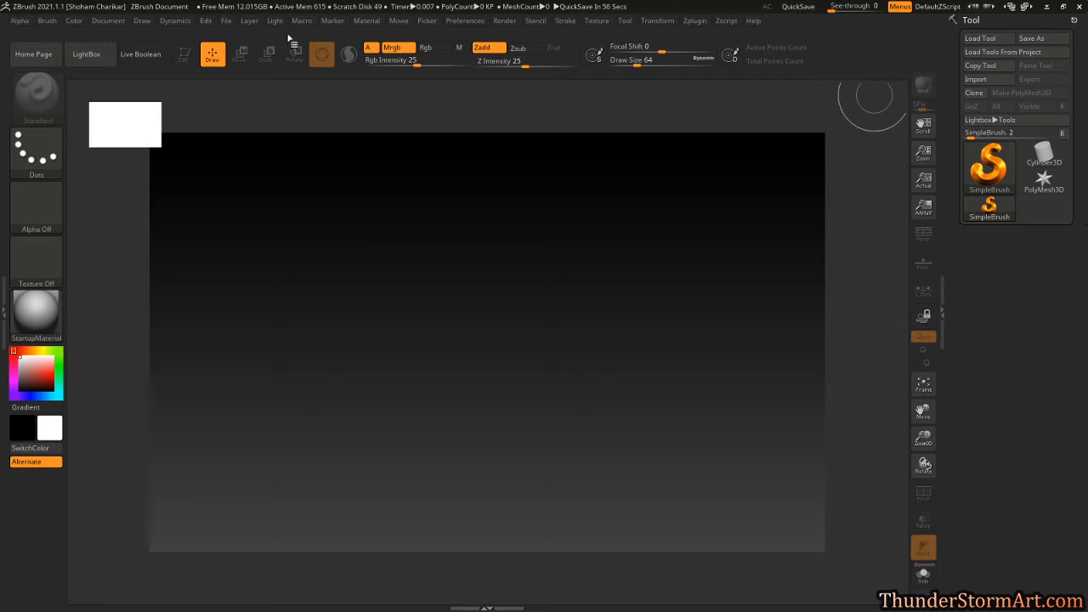
Draw a Cylinder3D primitive on the canvas with the MatCap Red Wax material
left_click(35, 315)
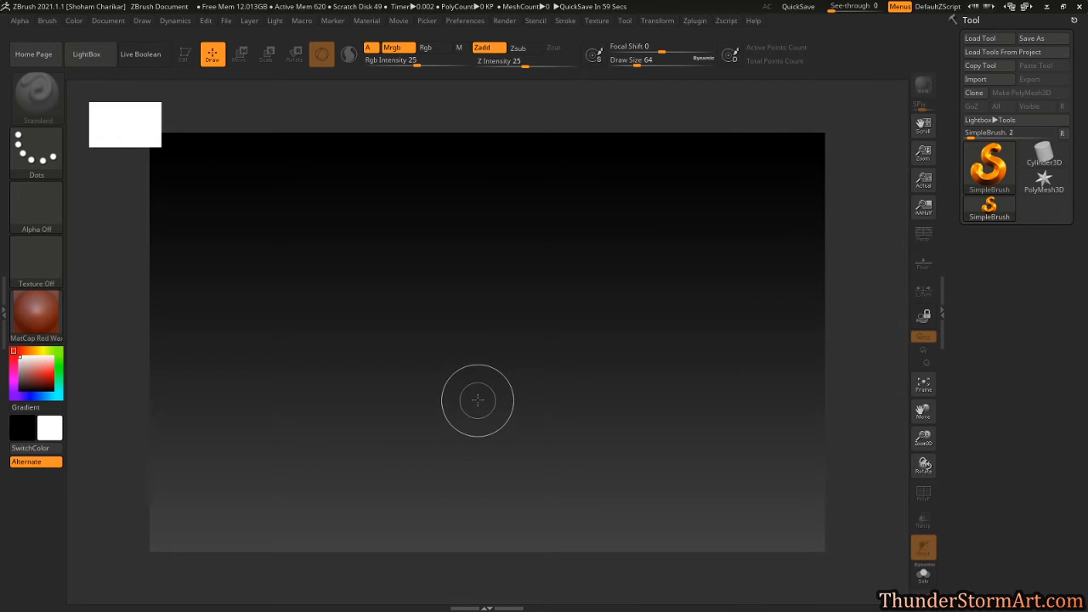
left_click(1044, 156)
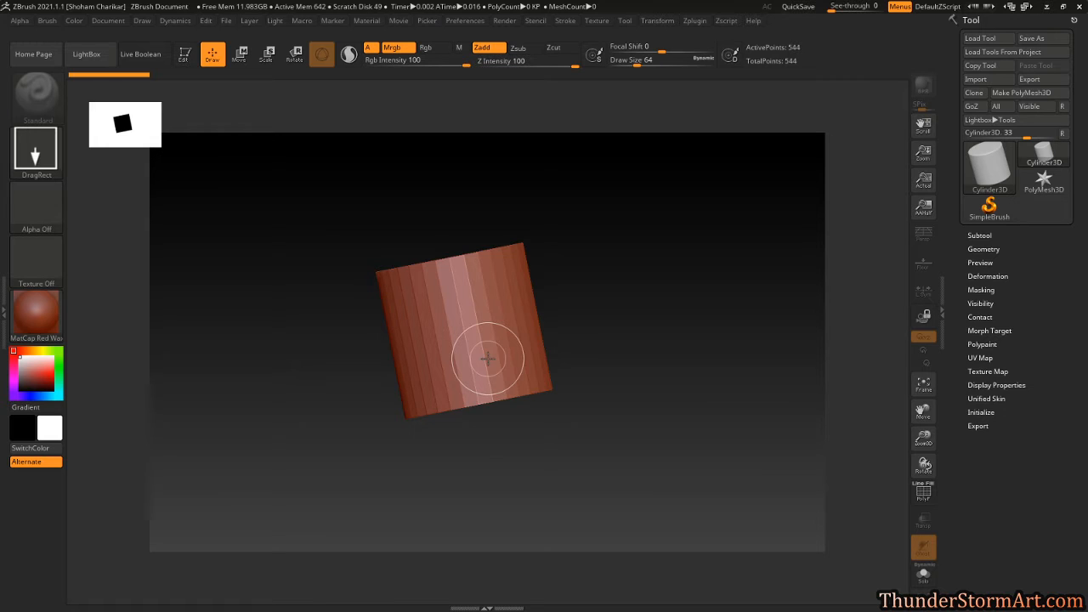
mouse_move(159, 379)
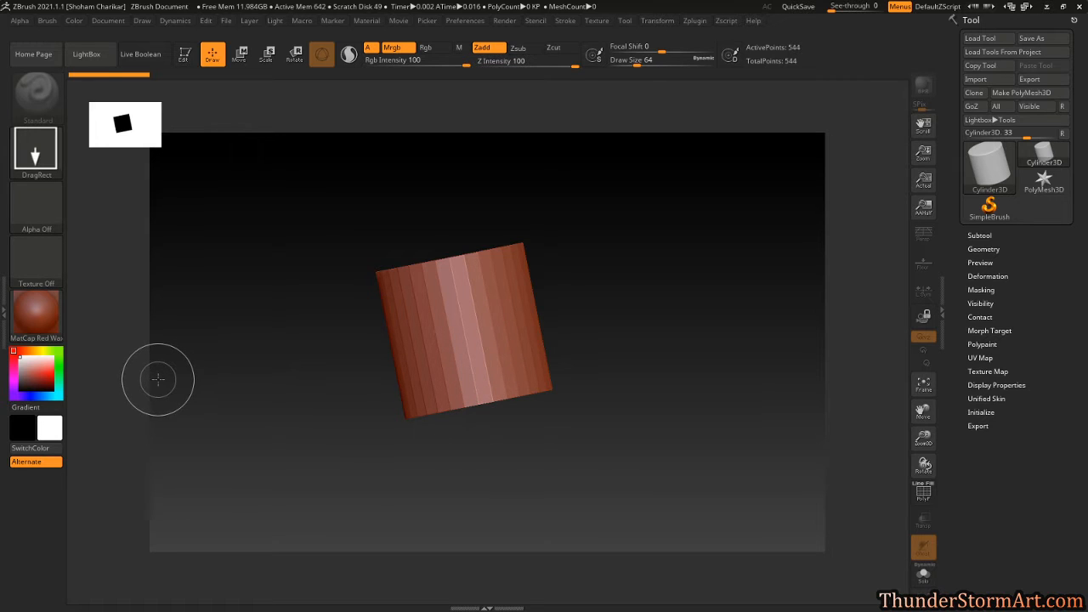
mouse_move(114, 132)
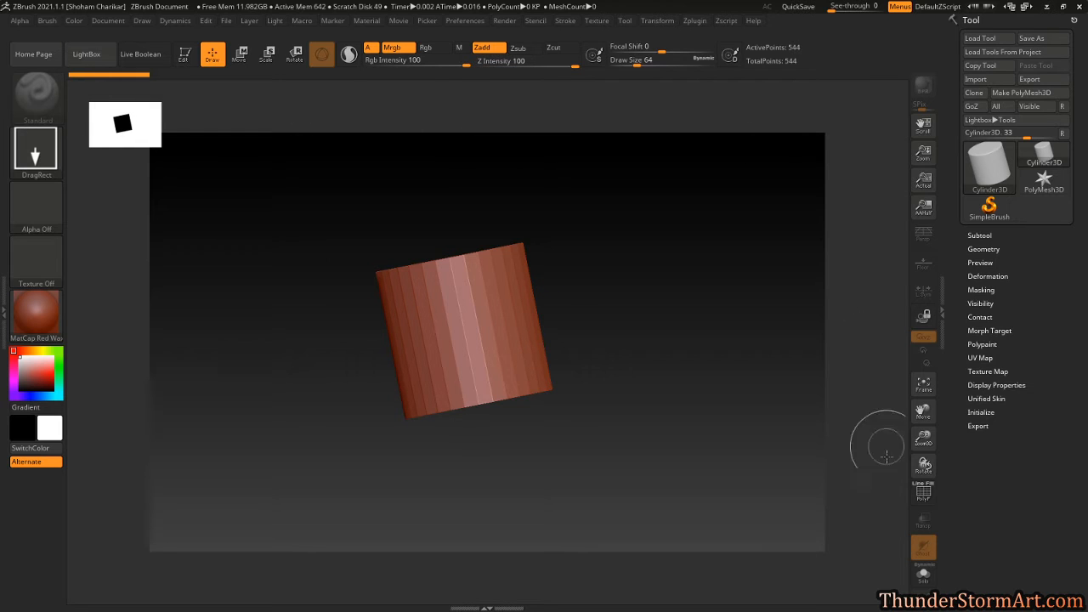
mouse_move(156, 102)
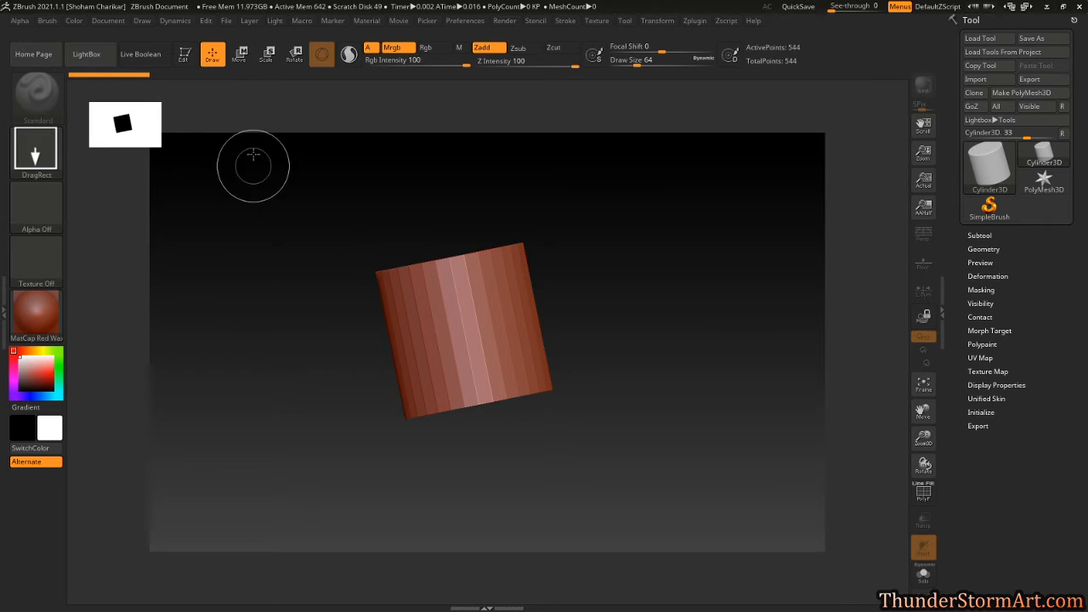
mouse_move(294, 391)
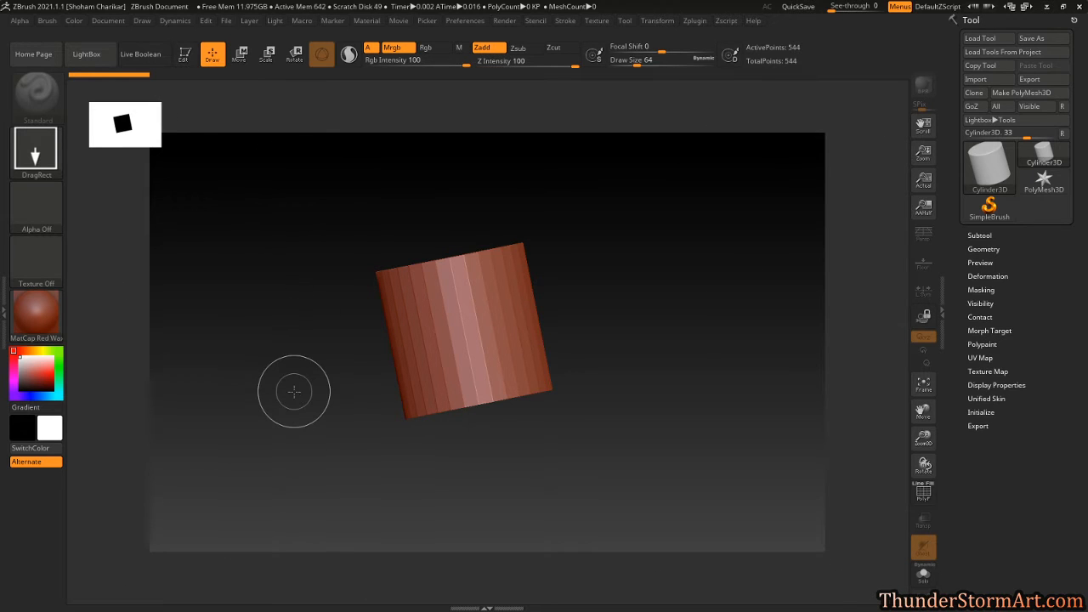
mouse_move(148, 293)
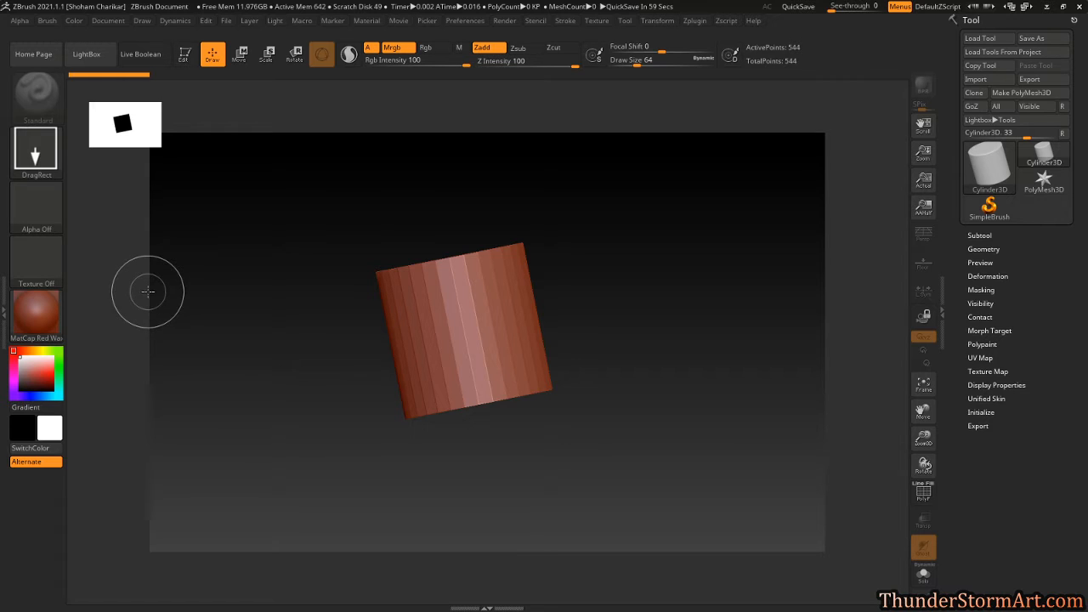
mouse_move(137, 291)
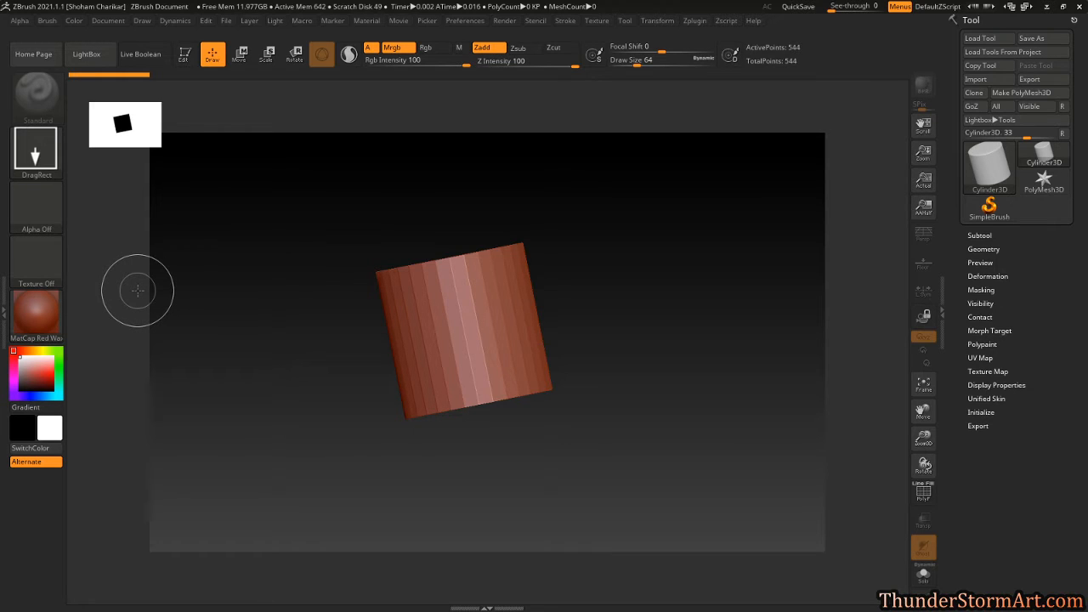
mouse_move(220, 277)
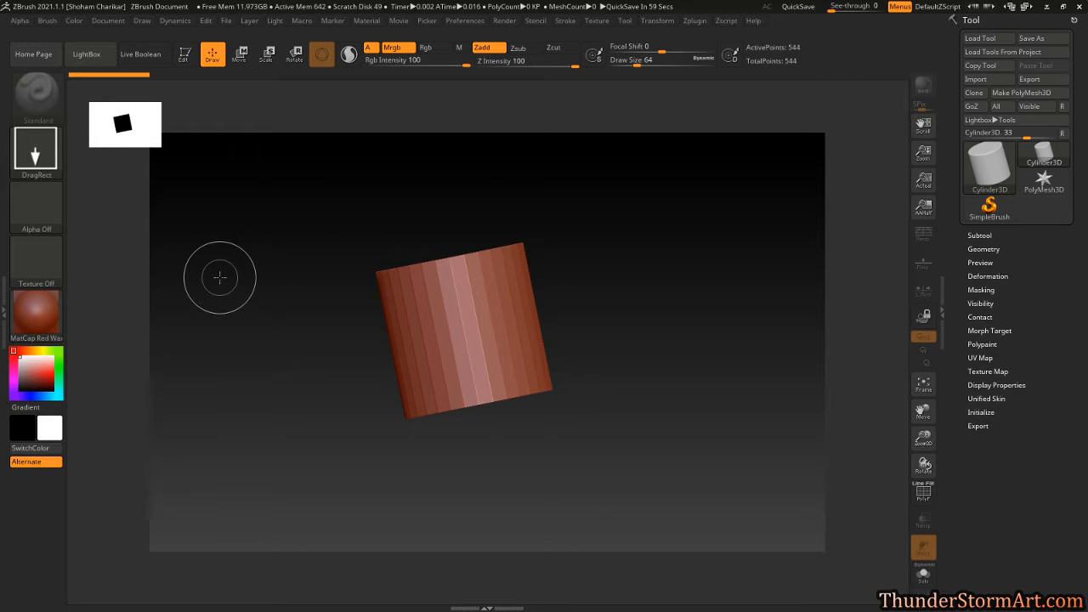
mouse_move(738, 248)
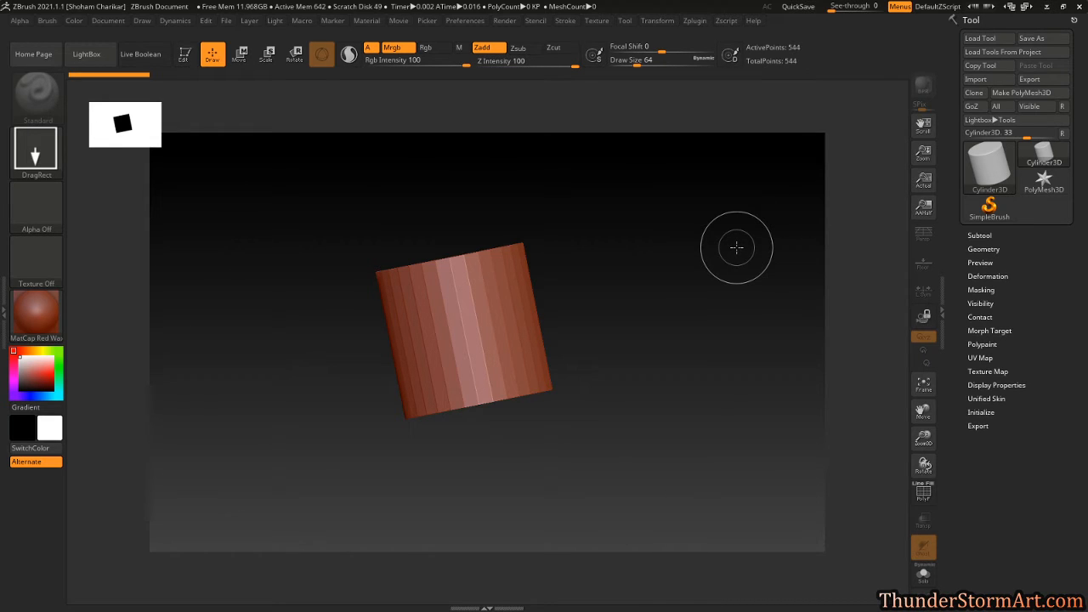
mouse_move(670, 506)
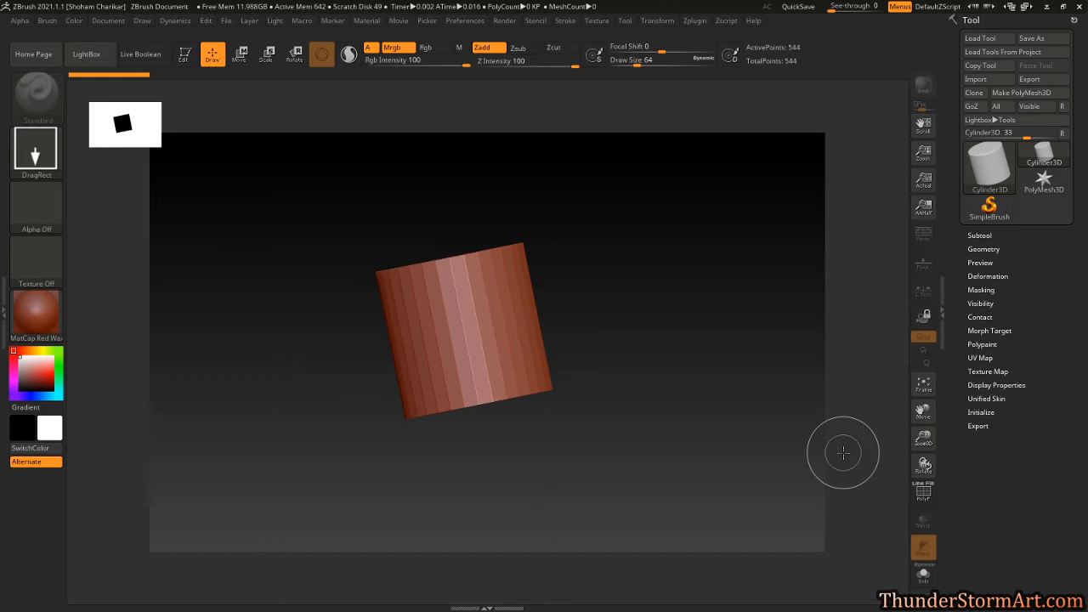
mouse_move(833, 447)
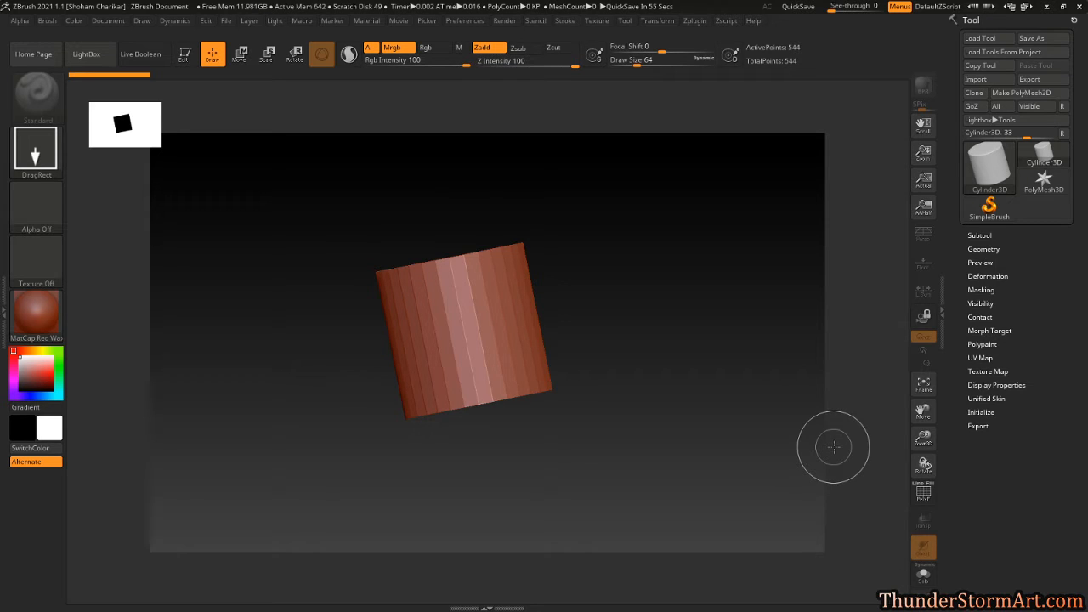
Drop a second, smaller tilted red wax cylinder left of the first one
left_click(108, 21)
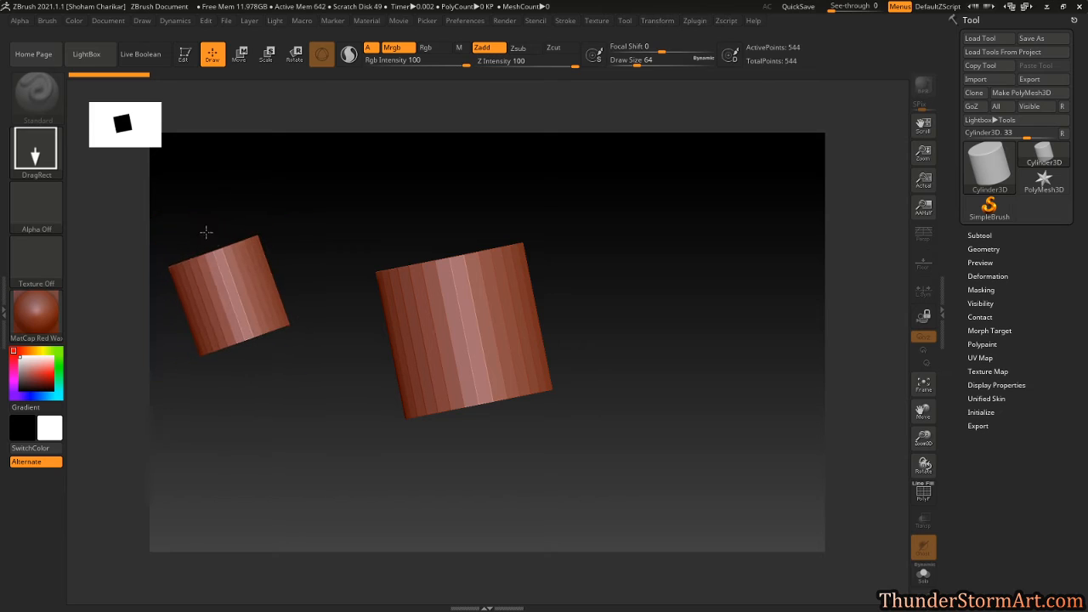
mouse_move(806, 289)
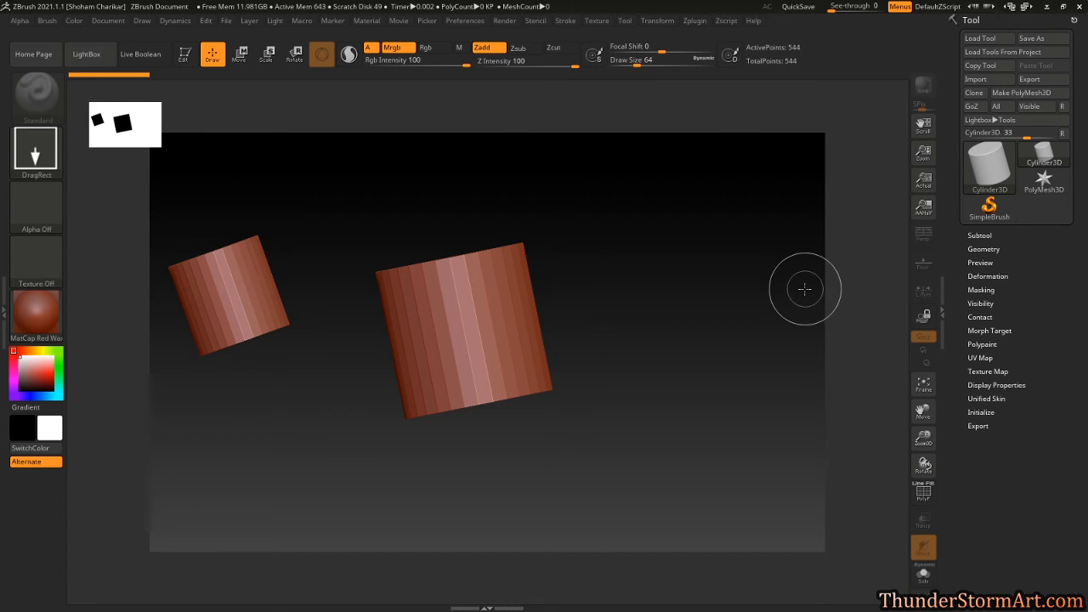
mouse_move(804, 273)
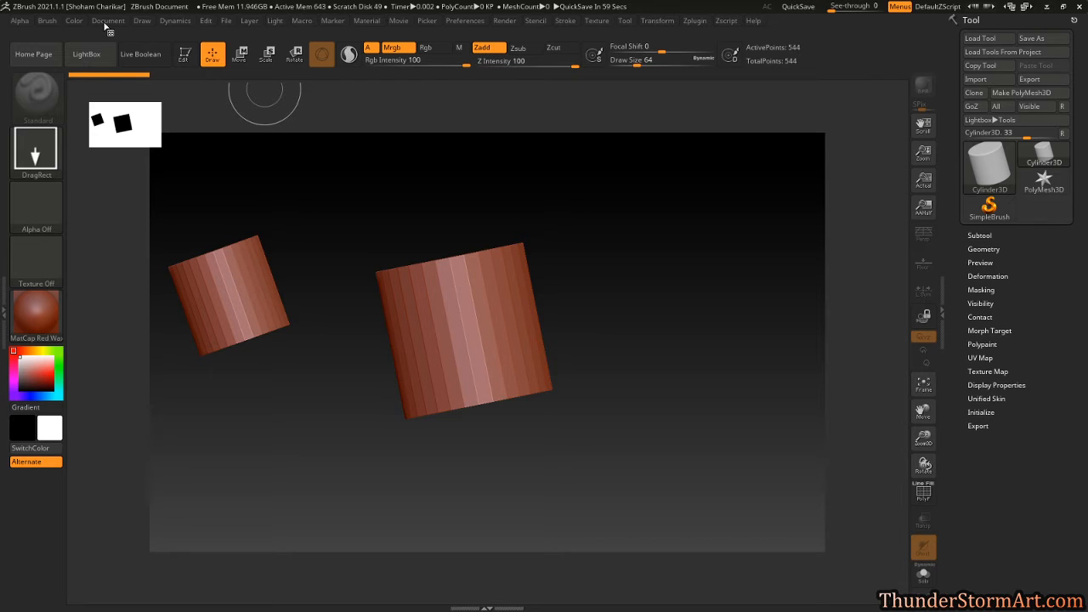
Start a fresh empty document from the Document palette, clearing both cylinders
left_click(109, 21)
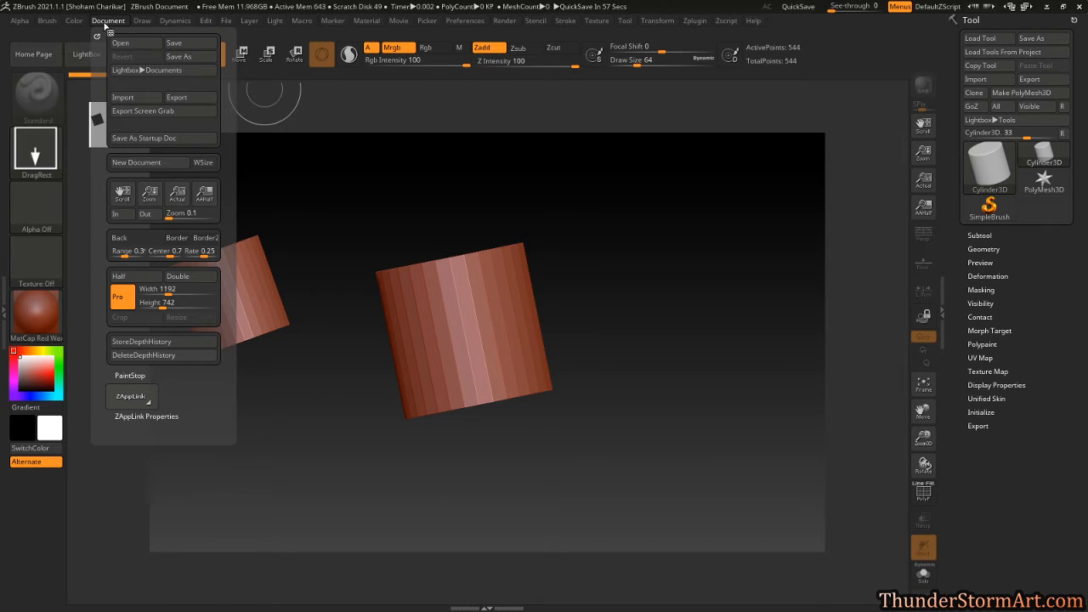
left_click(136, 163)
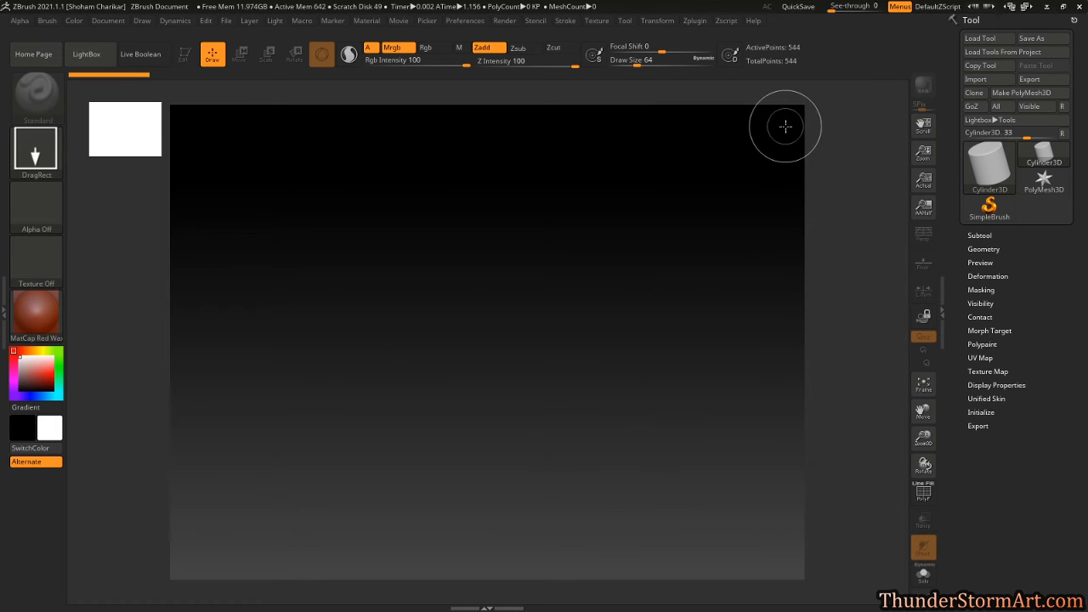
mouse_move(391, 102)
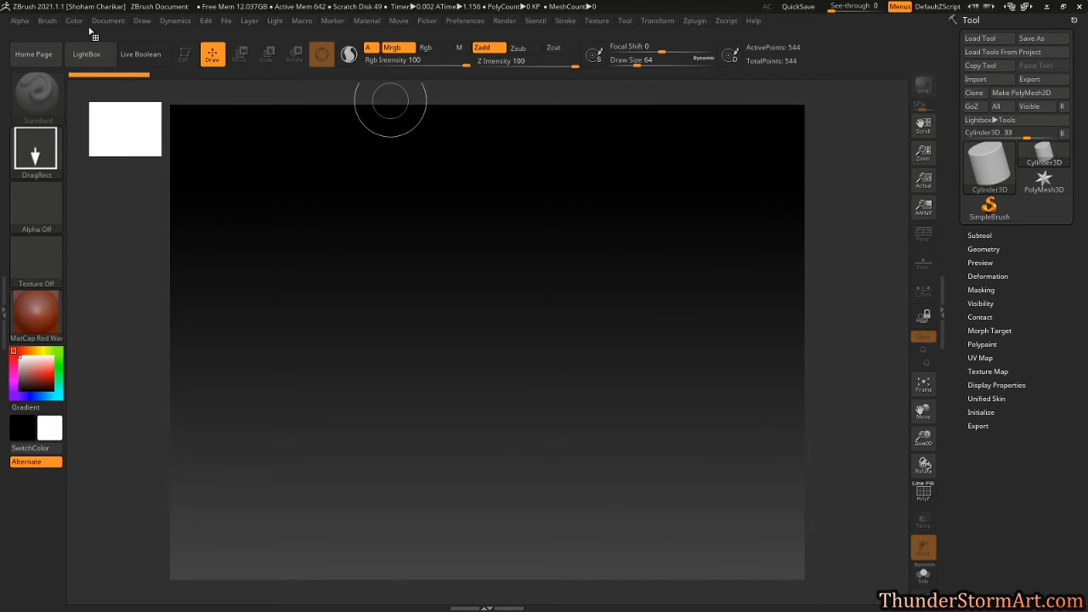
left_click(109, 21)
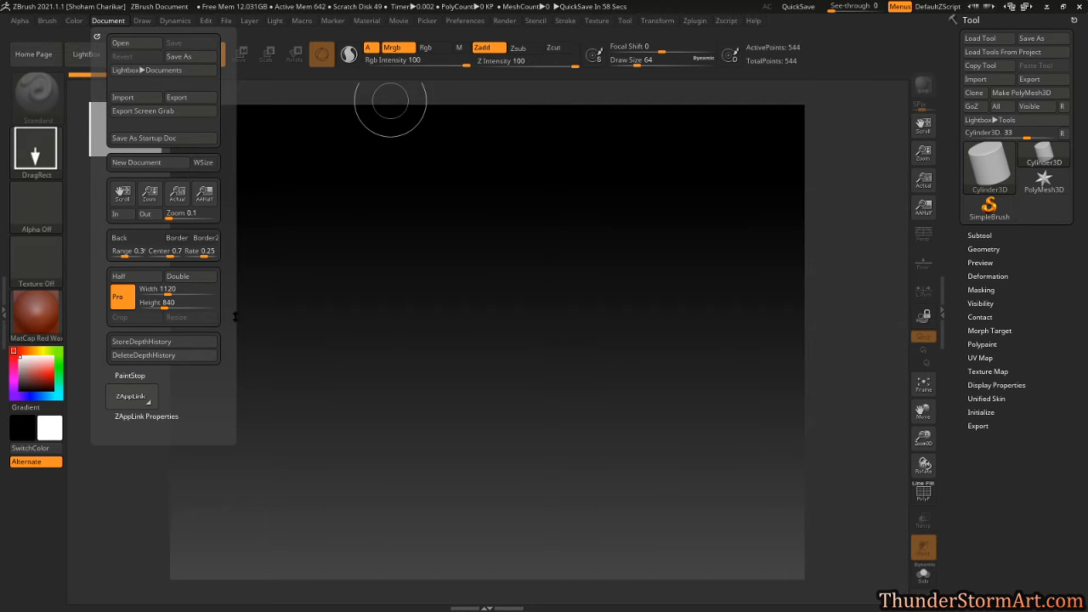
mouse_move(173, 302)
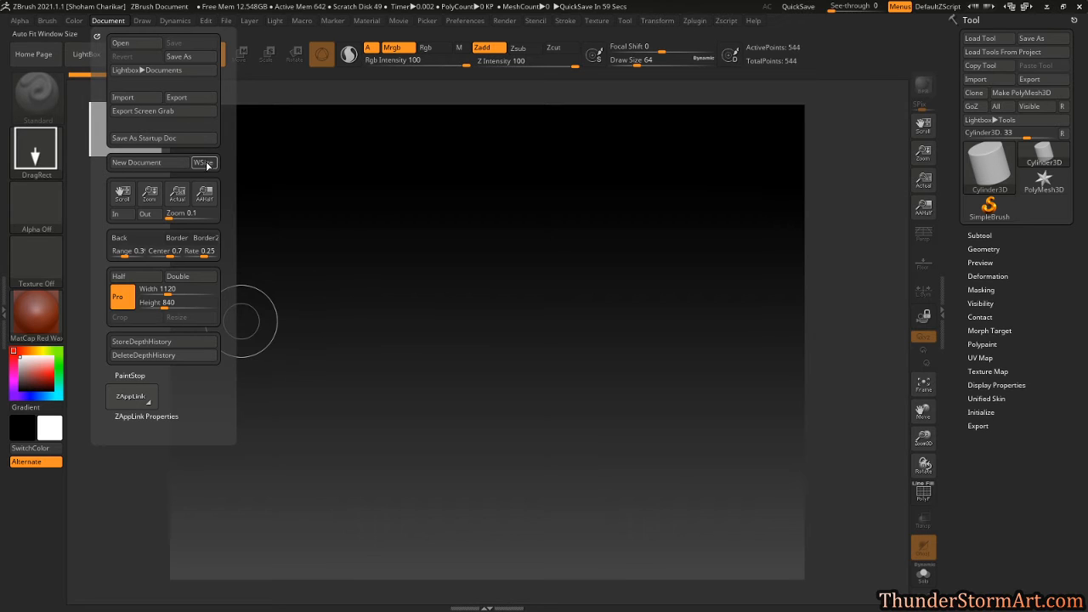
mouse_move(204, 163)
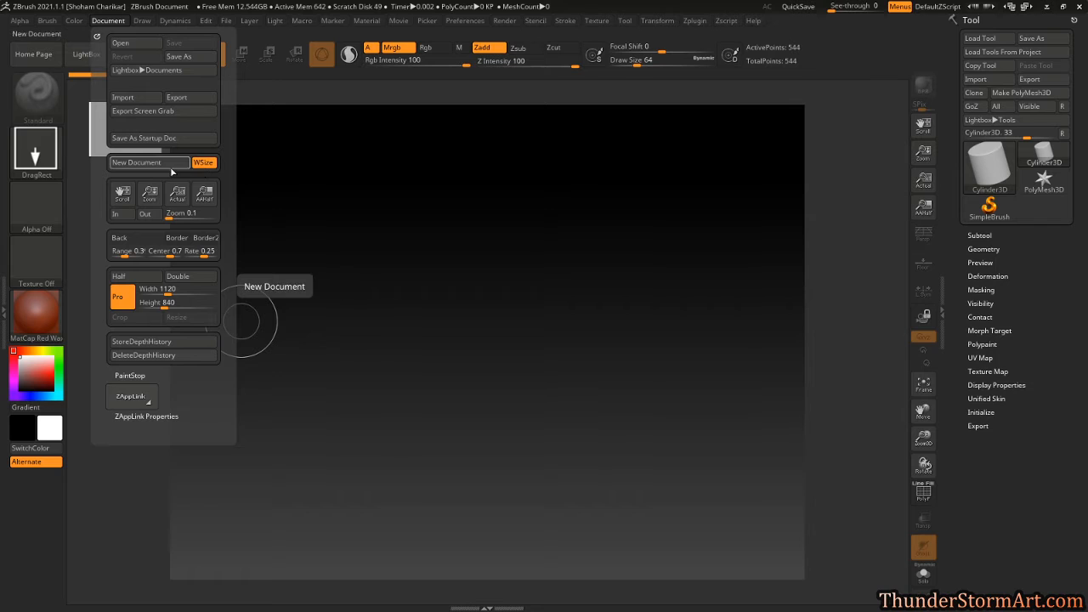
Resize the document to fill the window and set its background to flat gray with Range 0
left_click(136, 163)
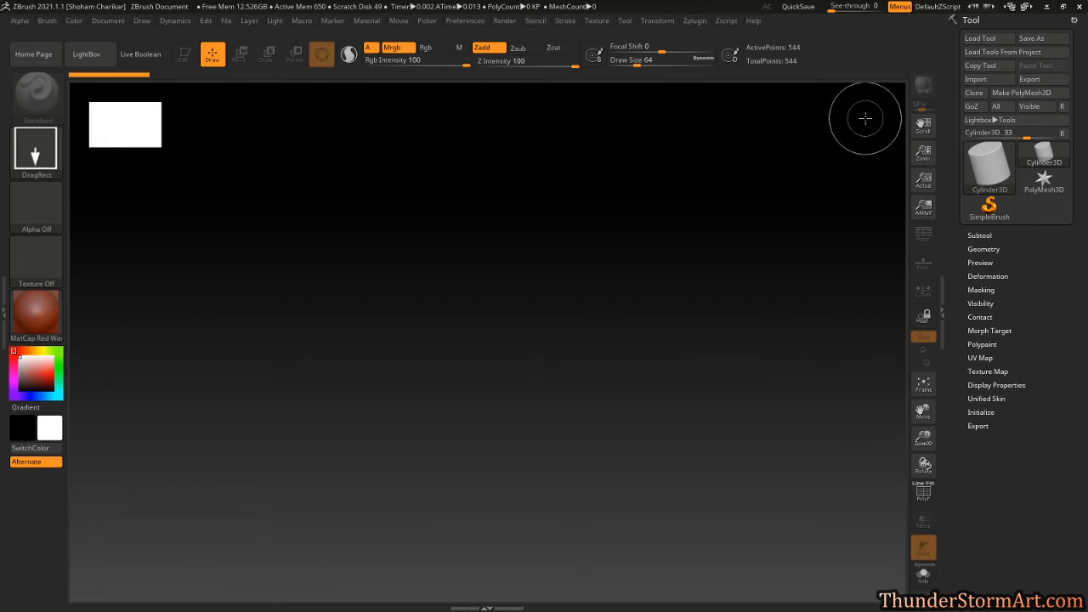
mouse_move(340, 136)
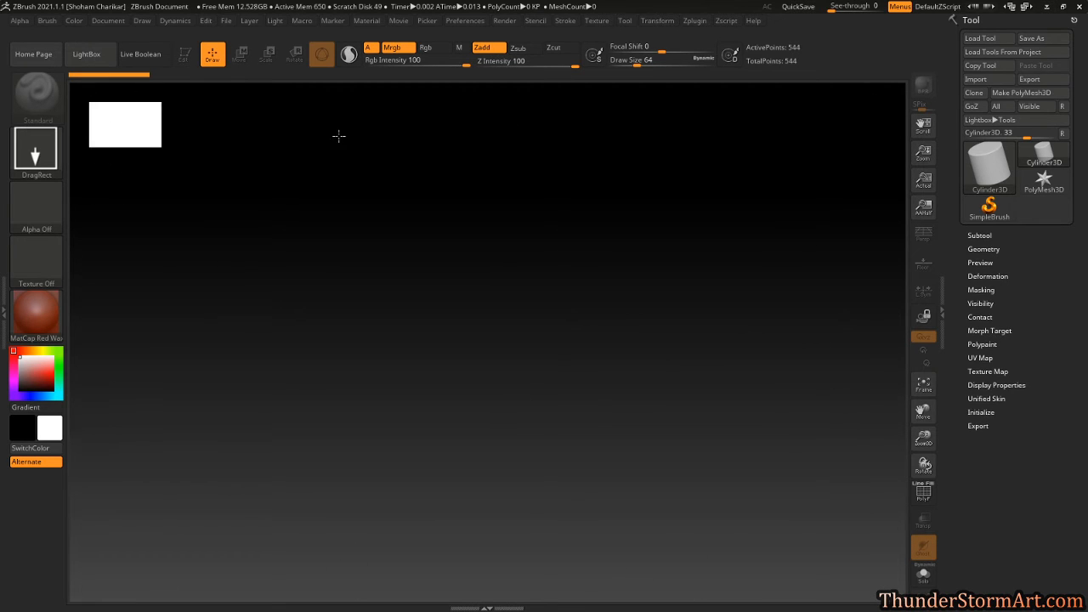
left_click(109, 20)
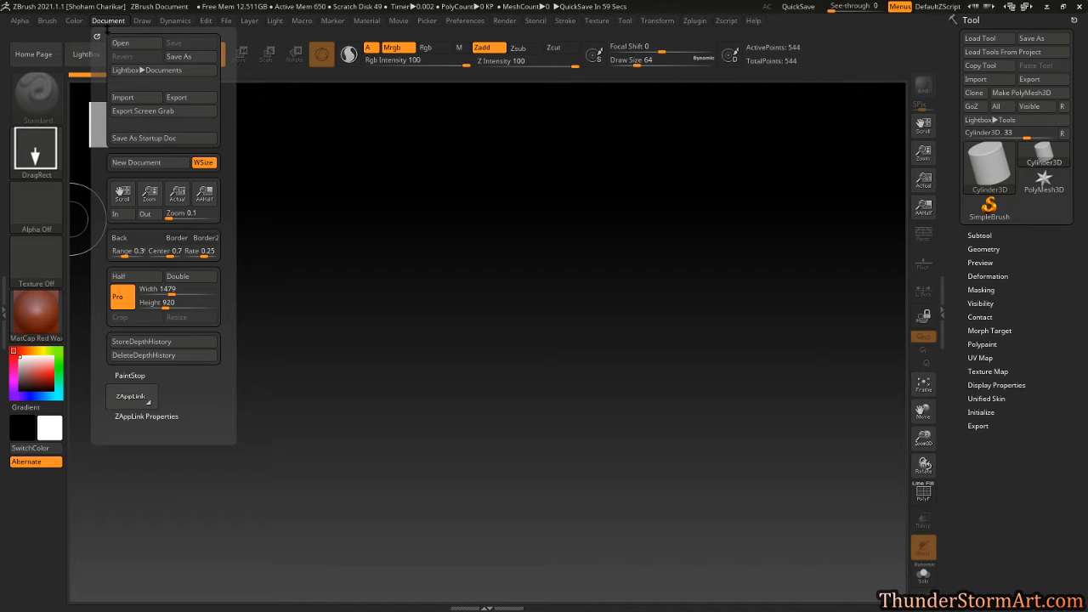
mouse_move(136, 238)
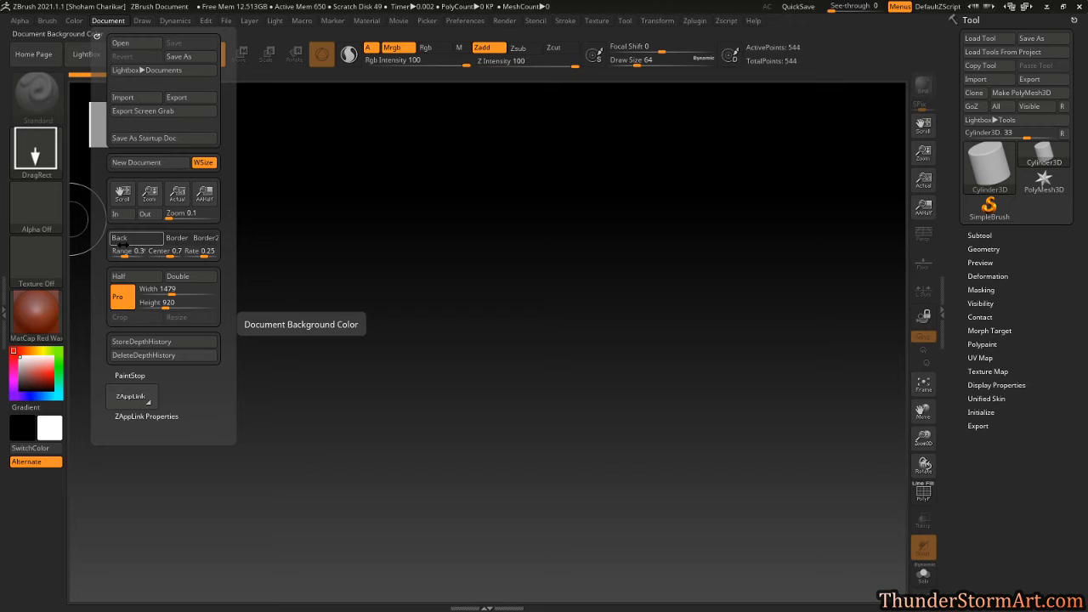
left_click(134, 250)
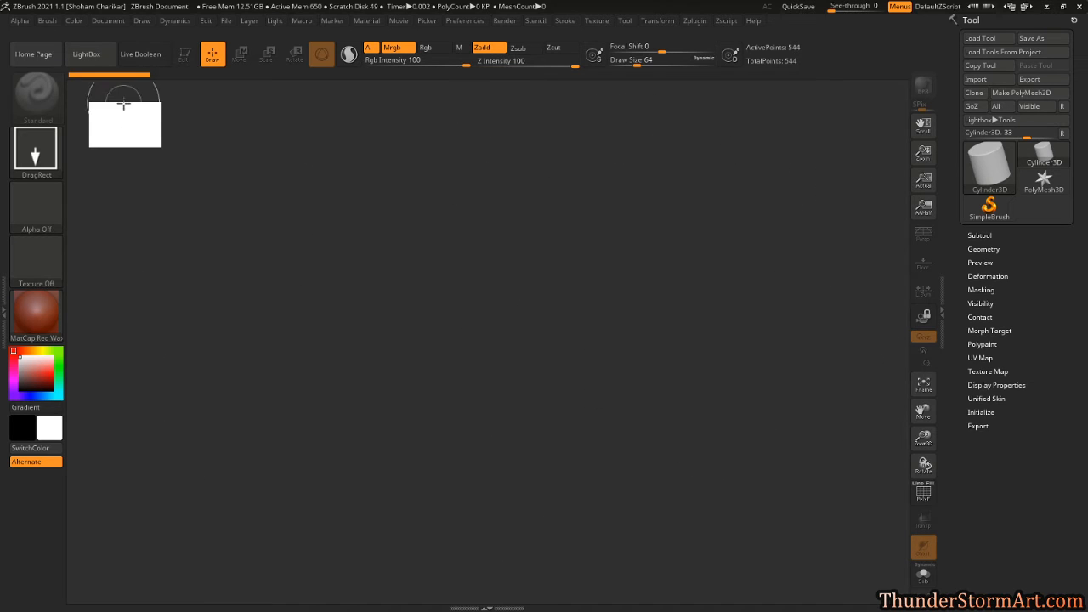
mouse_move(840, 459)
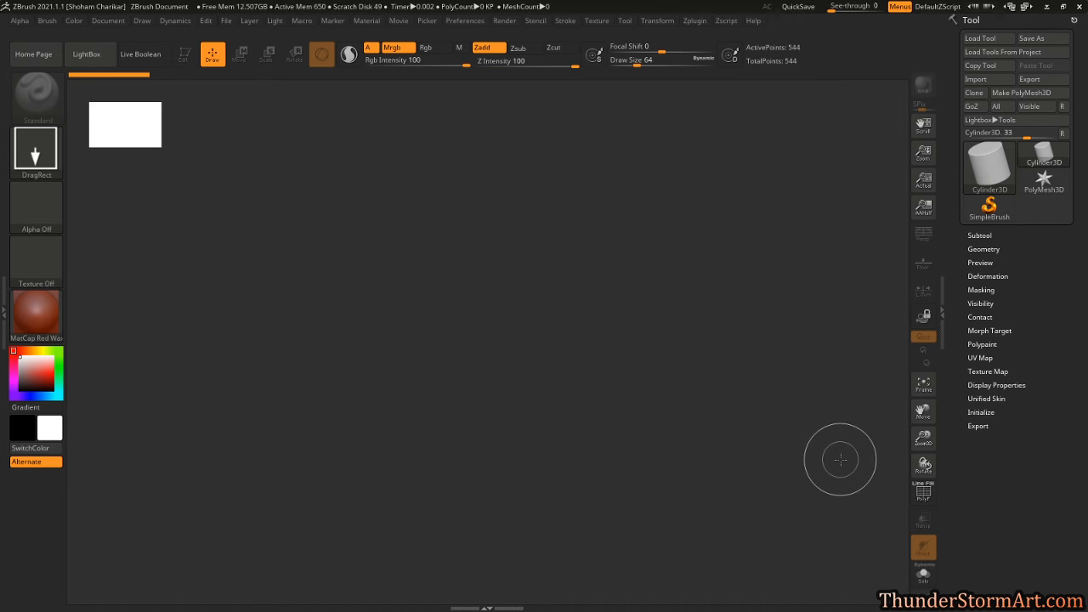
mouse_move(619, 93)
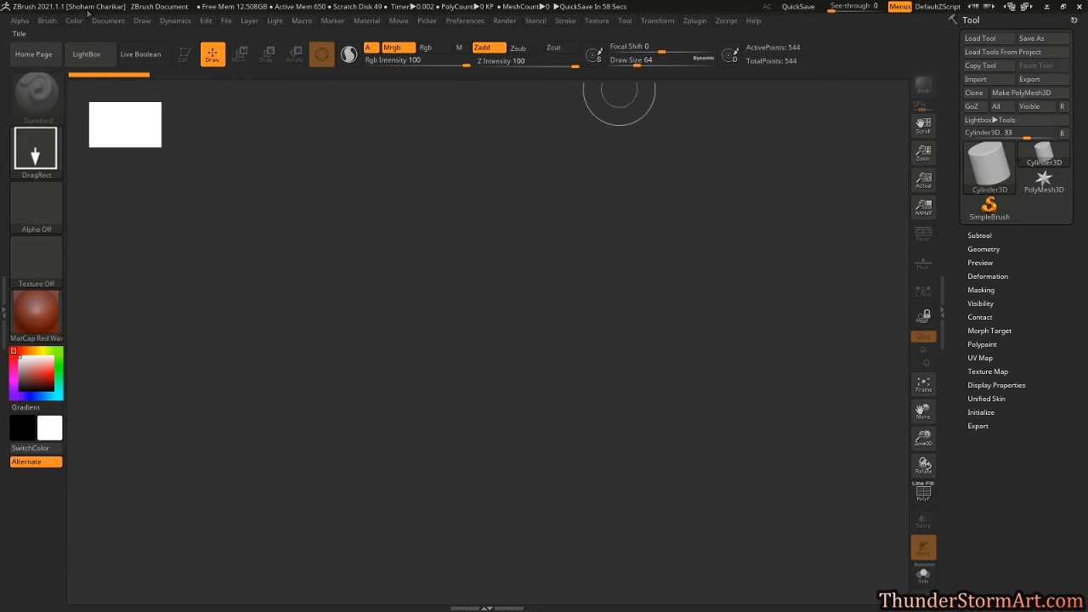
Save the flat gray full-window document as the startup document
left_click(109, 20)
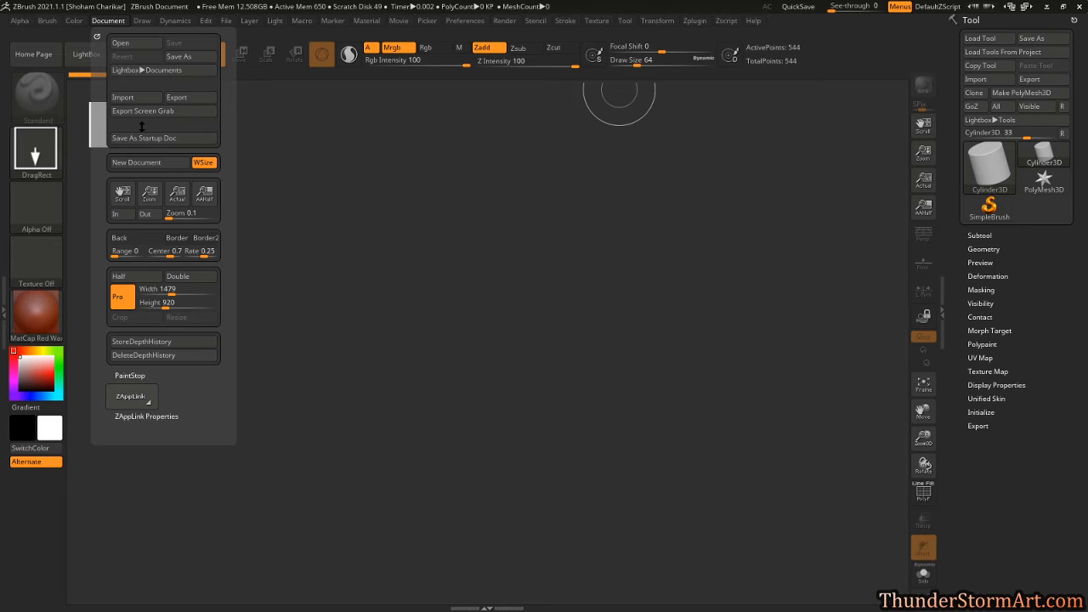
mouse_move(149, 140)
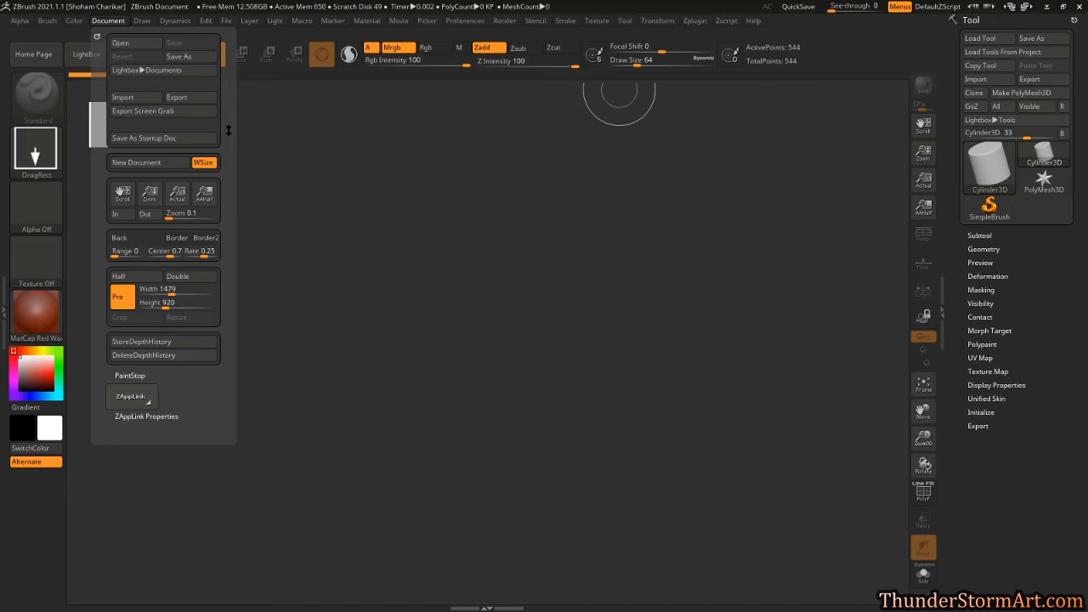
left_click(143, 138)
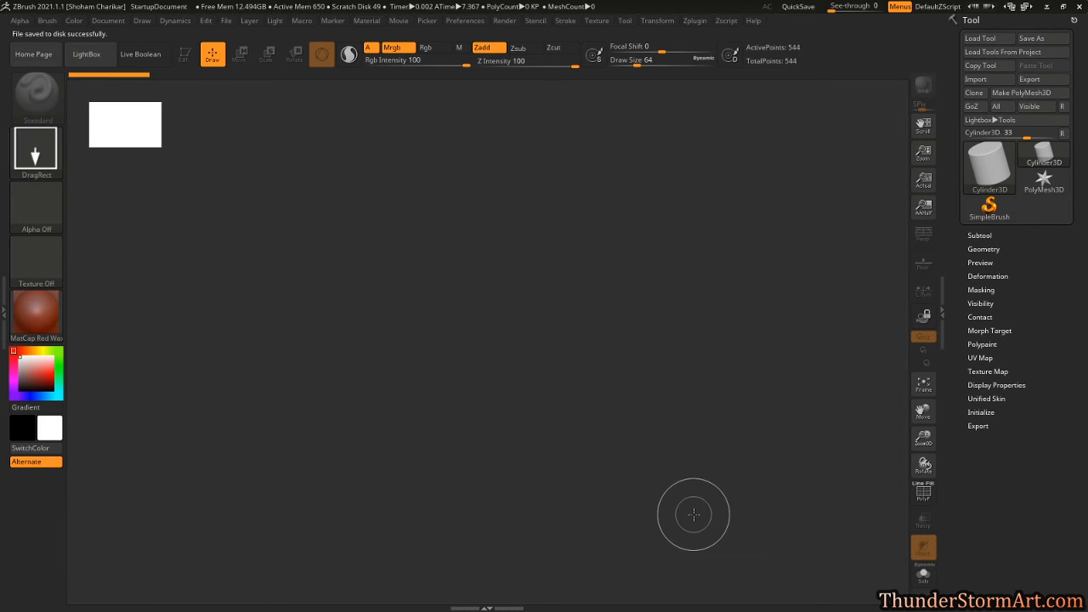
mouse_move(665, 492)
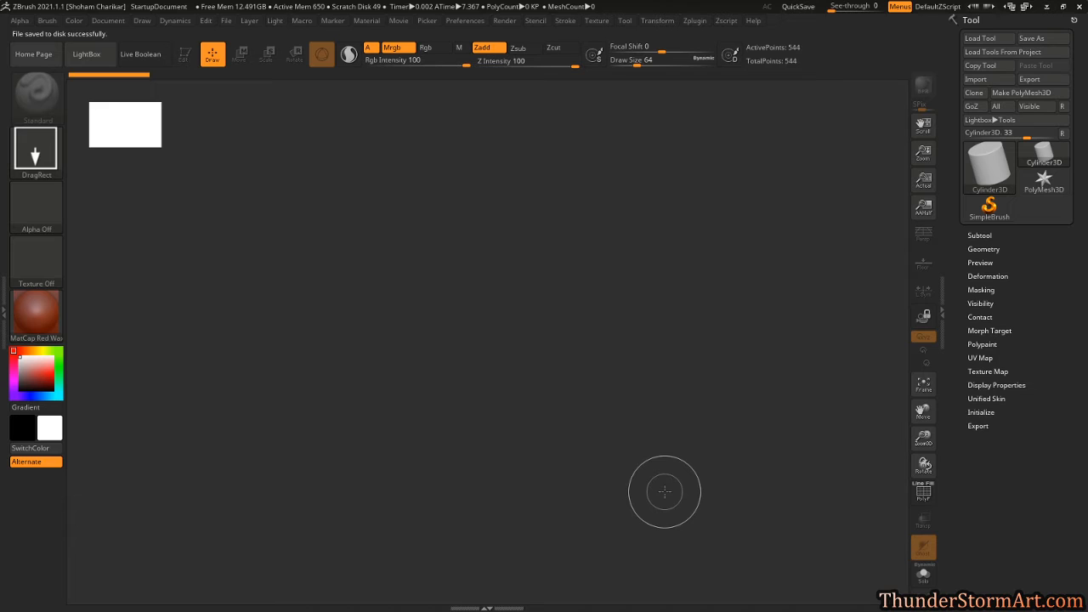
mouse_move(432, 336)
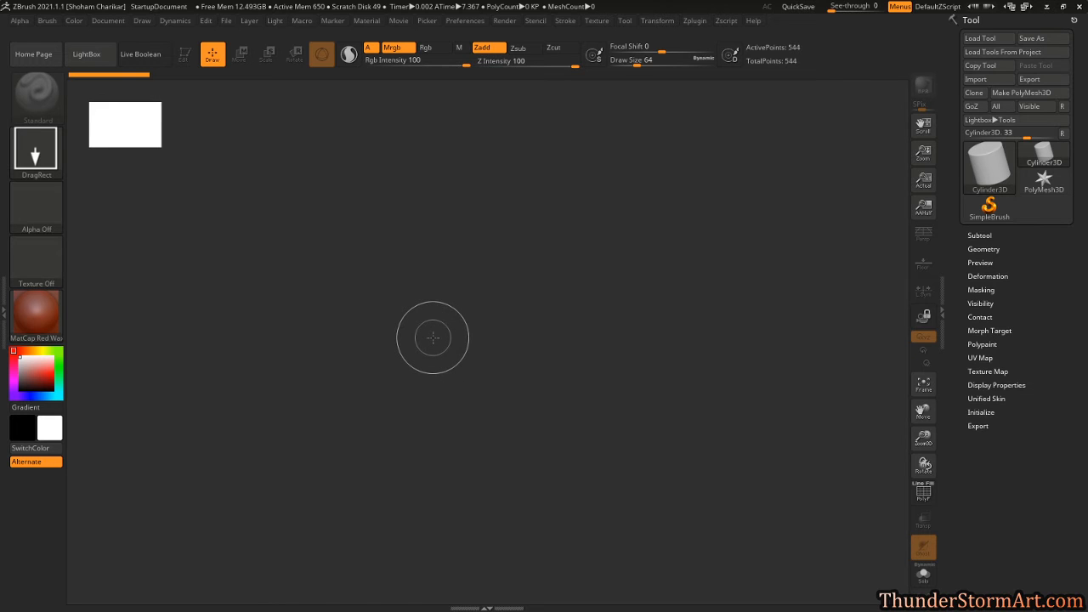
mouse_move(354, 285)
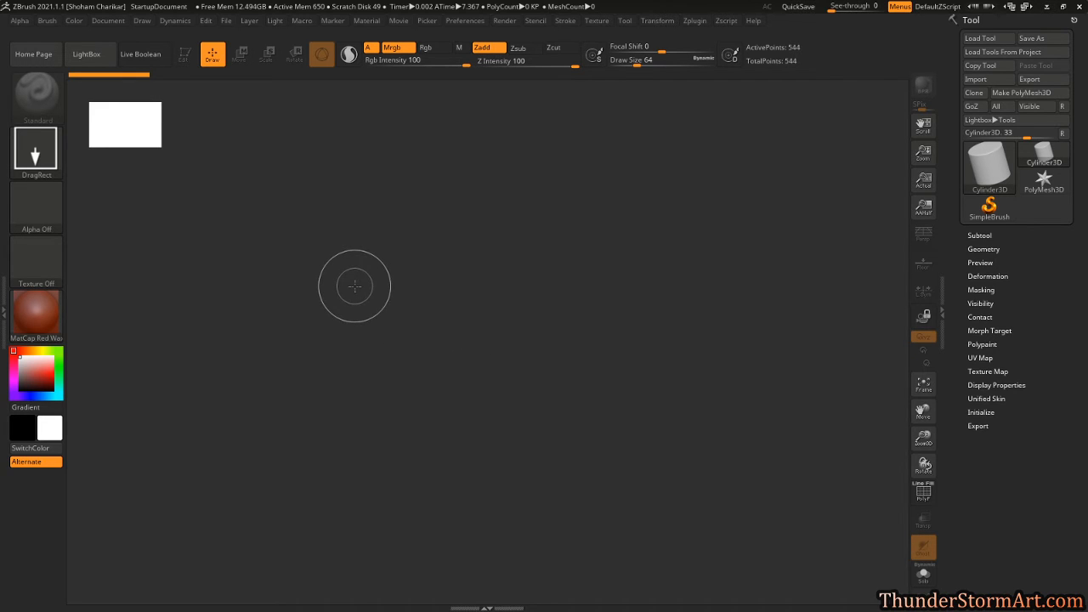
mouse_move(626, 336)
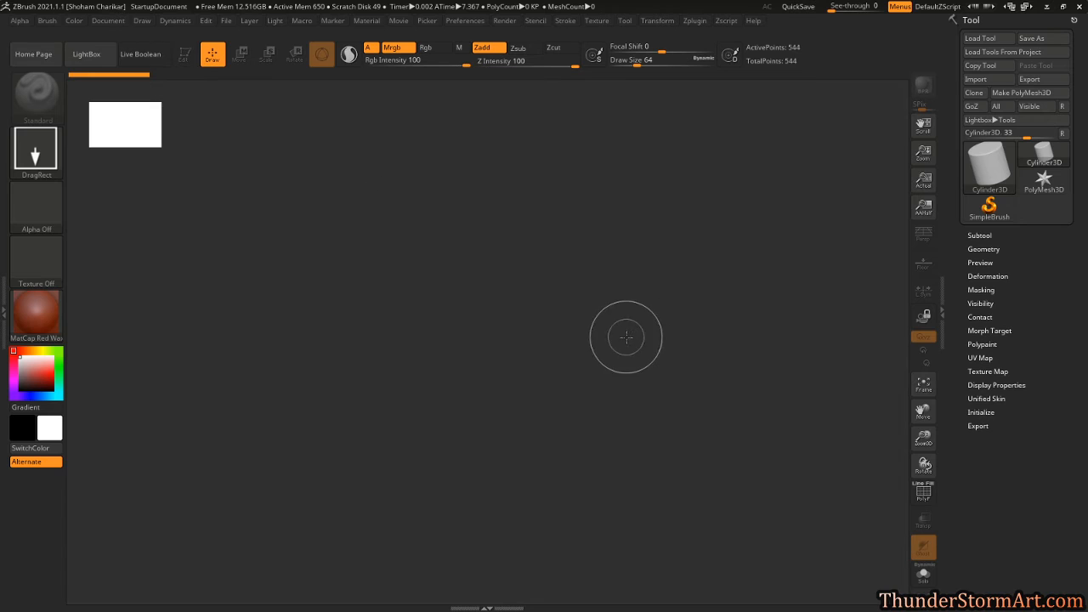
mouse_move(687, 418)
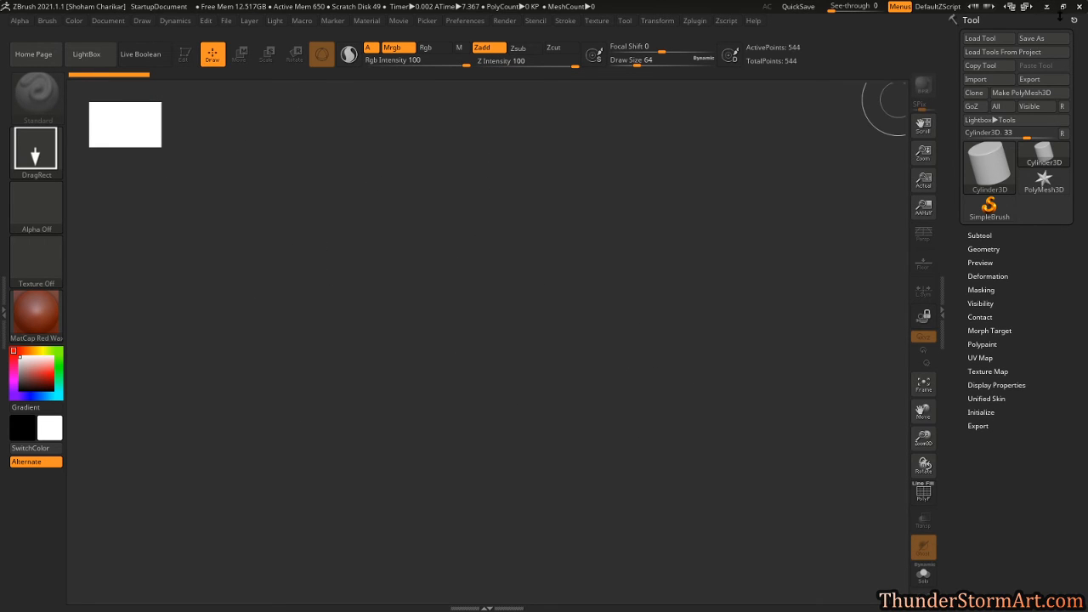
mouse_move(330, 168)
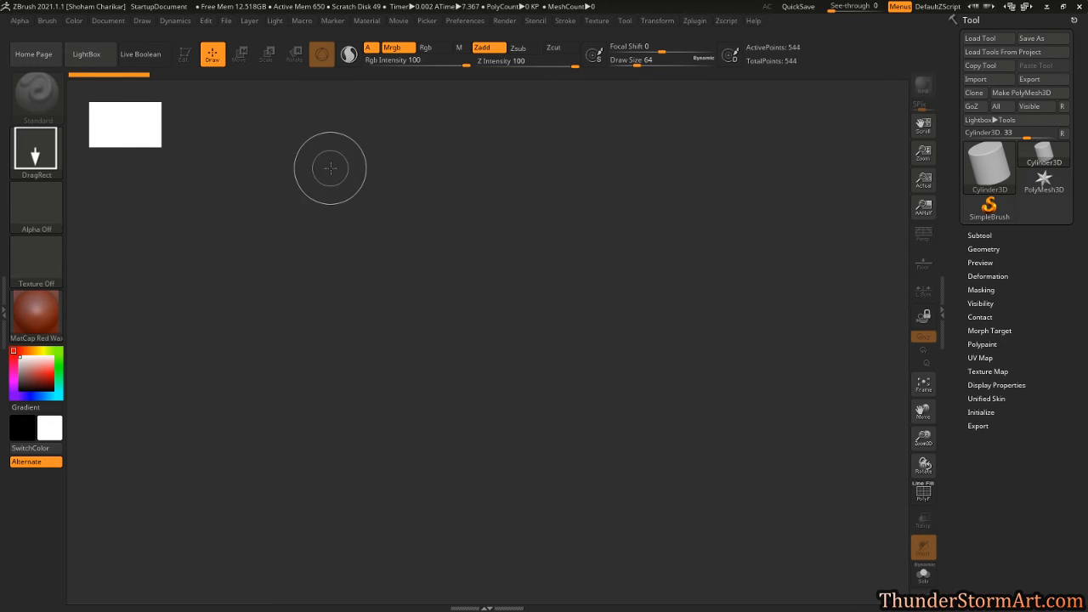
mouse_move(629, 269)
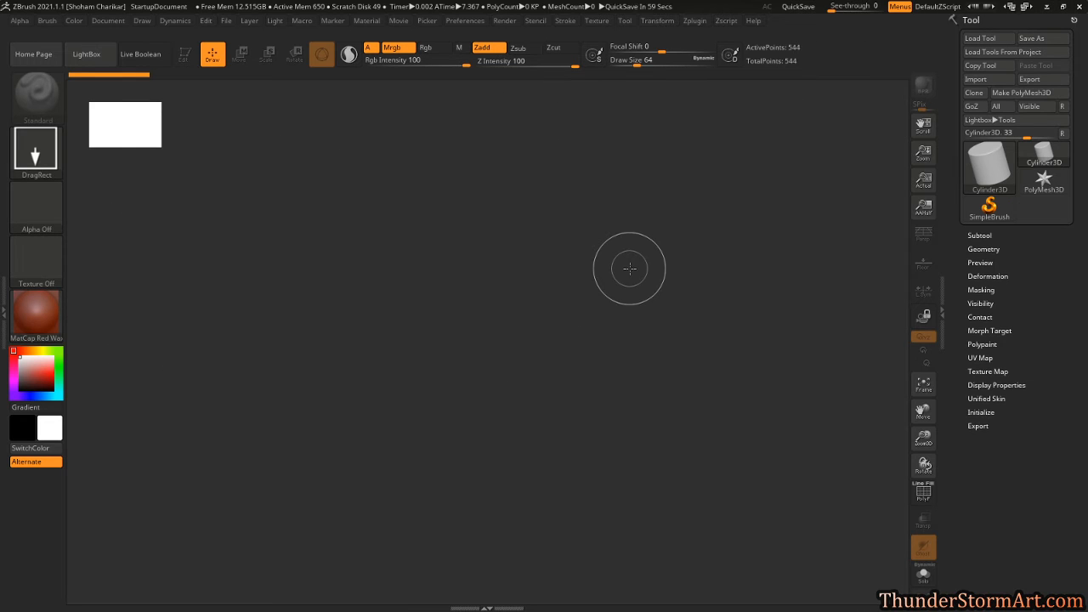
mouse_move(624, 265)
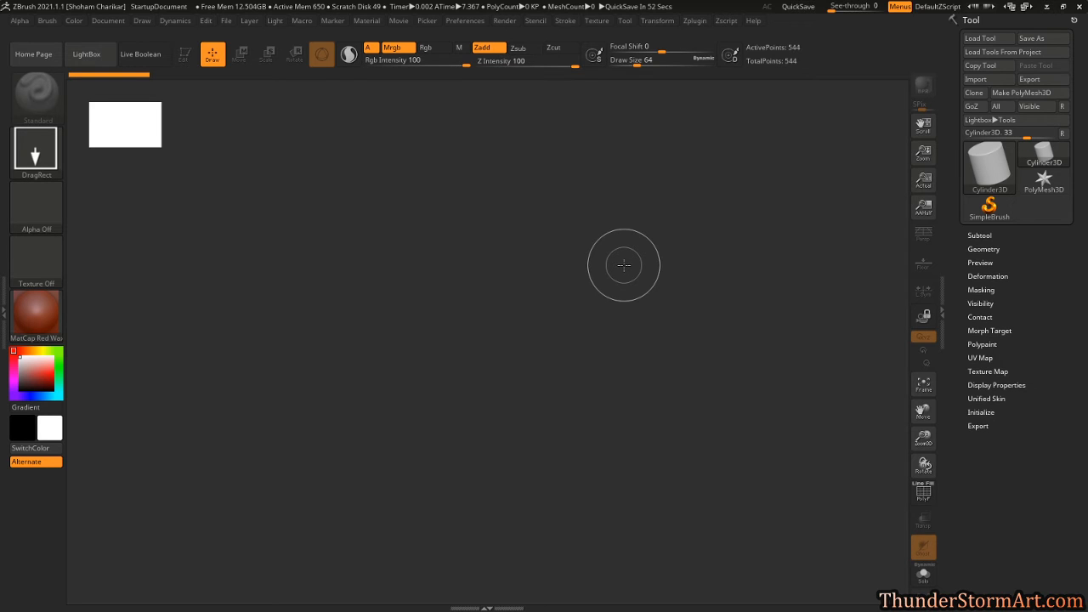
mouse_move(466, 92)
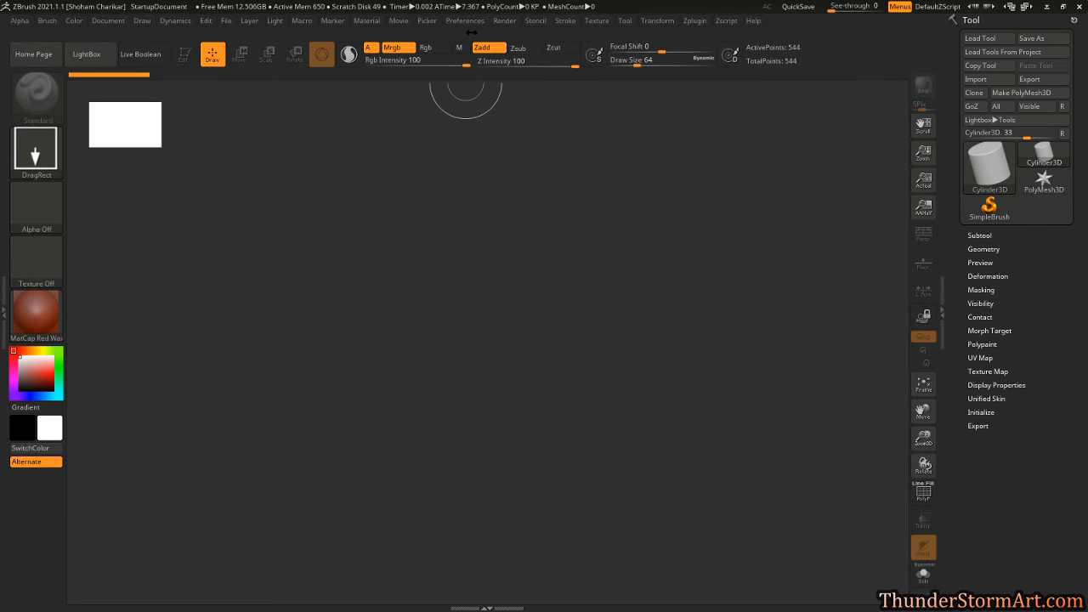
Show the Preferences menu with its Config section and Store Config option
left_click(466, 20)
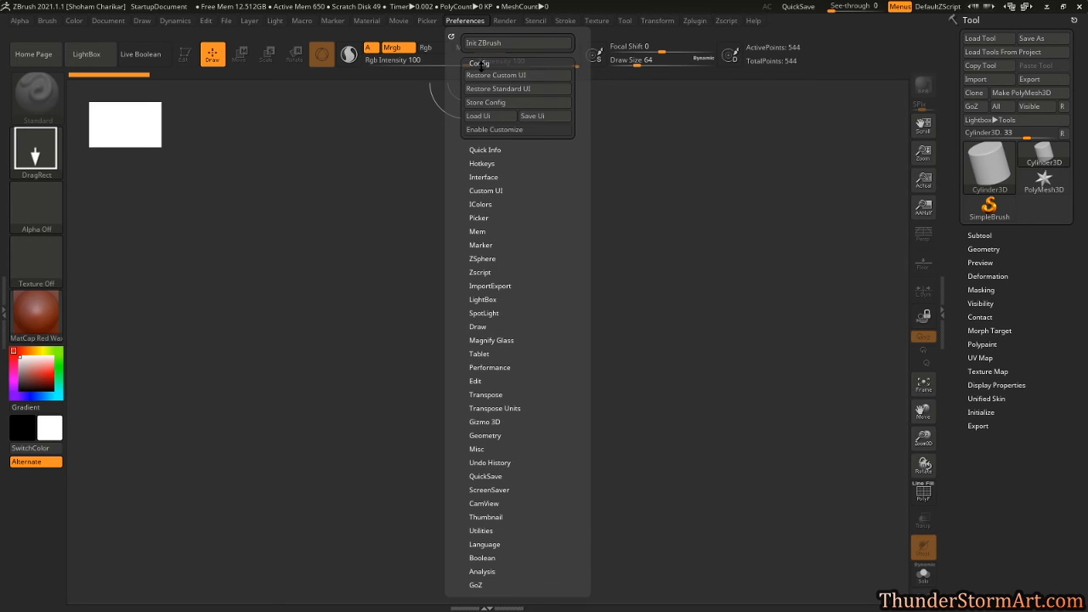
mouse_move(486, 102)
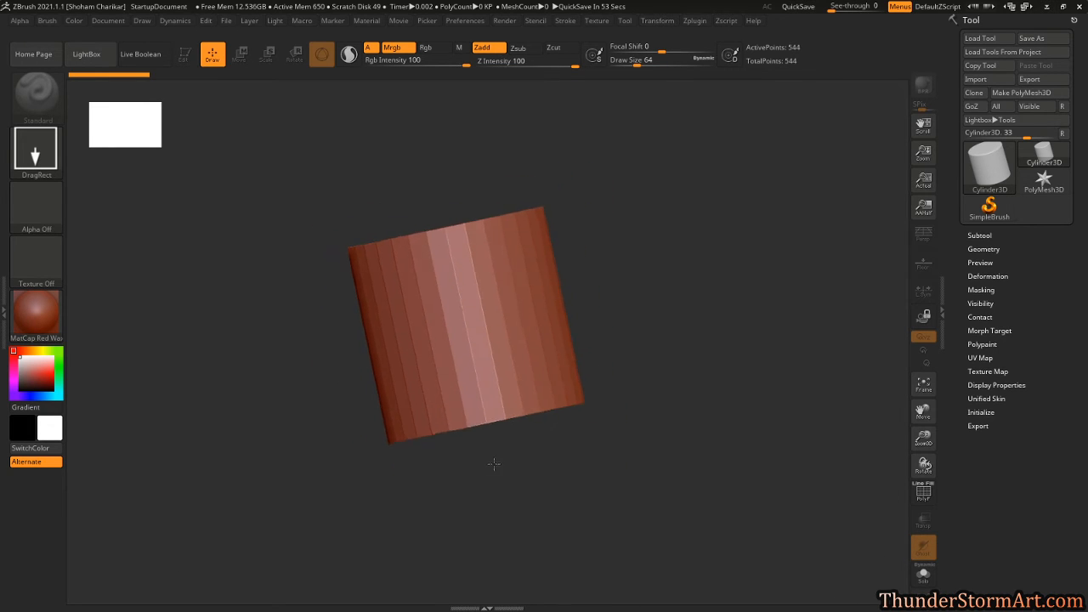
Switch the cylinder's material from red wax to BasicMaterial in the material library
left_click(36, 314)
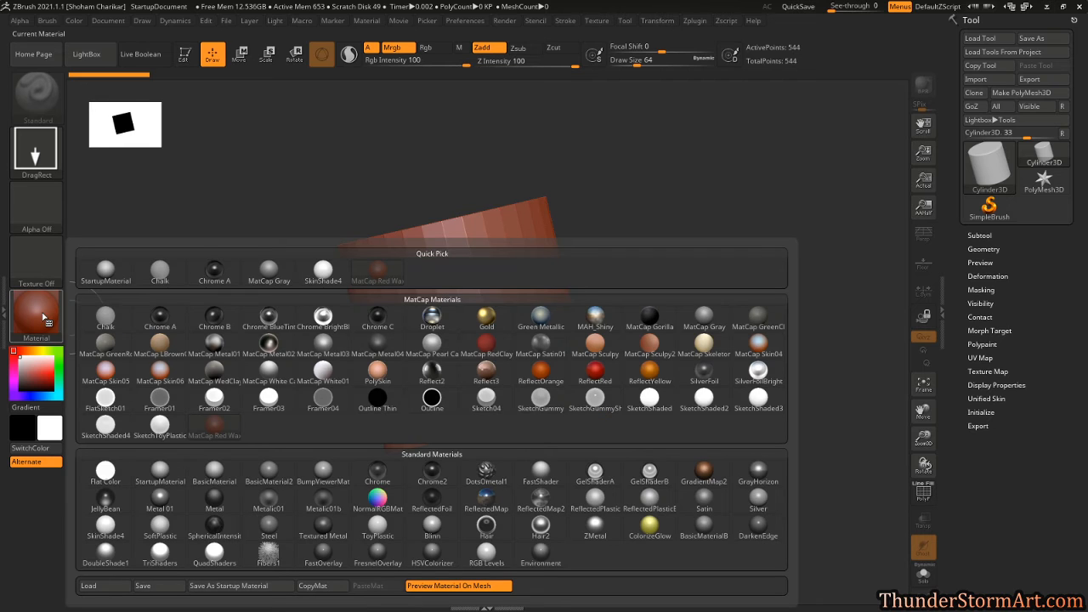
left_click(214, 436)
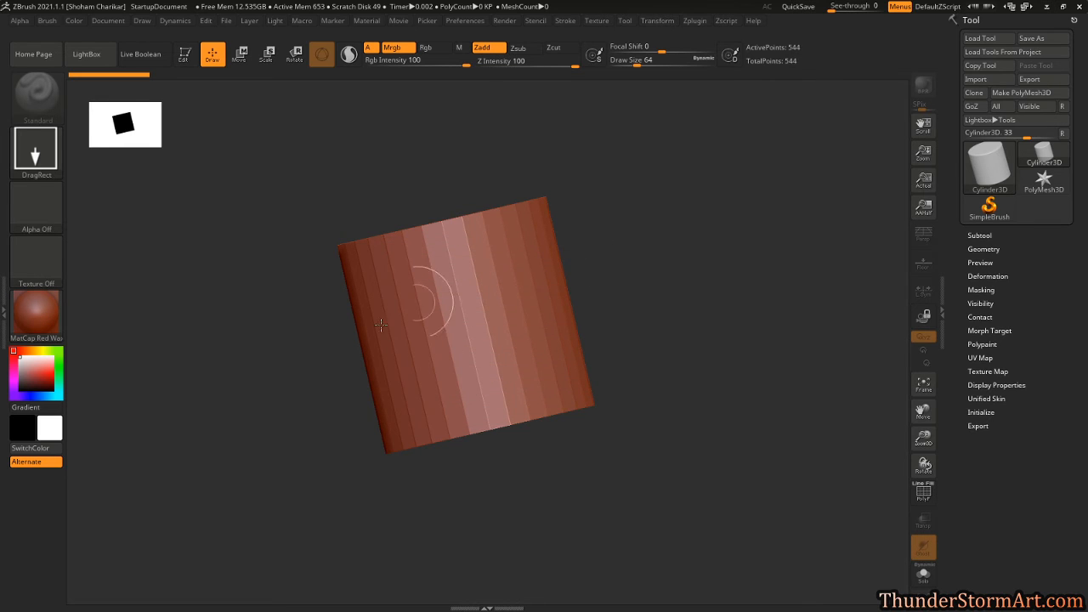
mouse_move(95, 313)
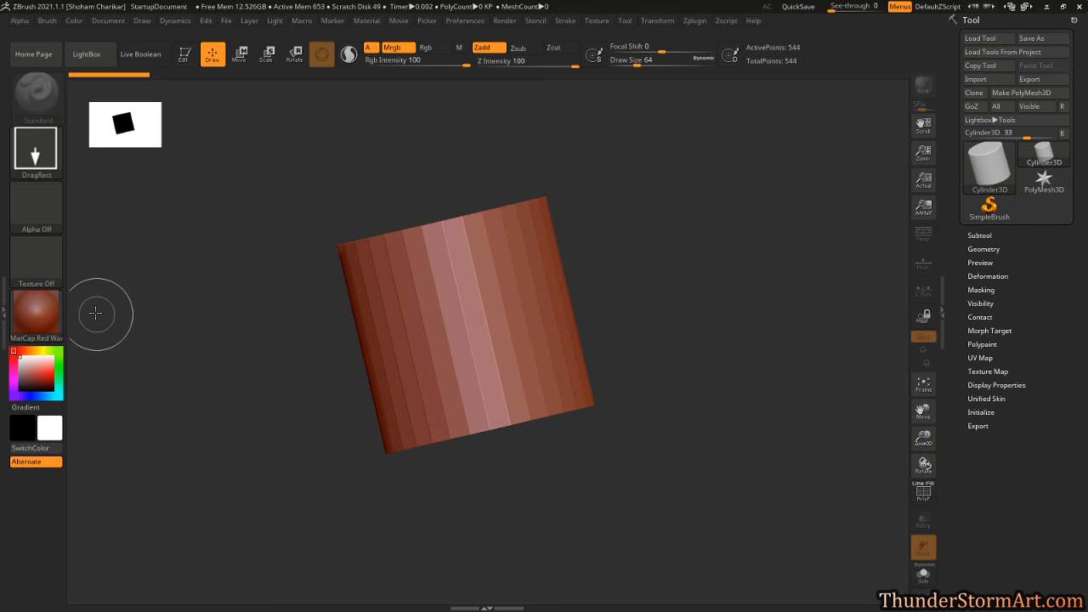
left_click(34, 314)
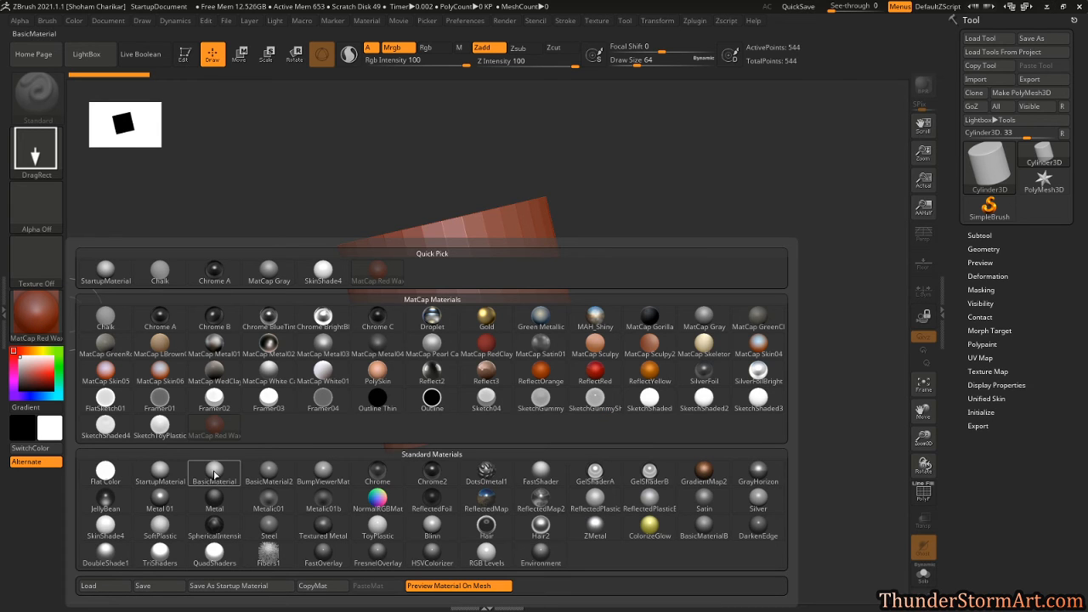
mouse_move(214, 473)
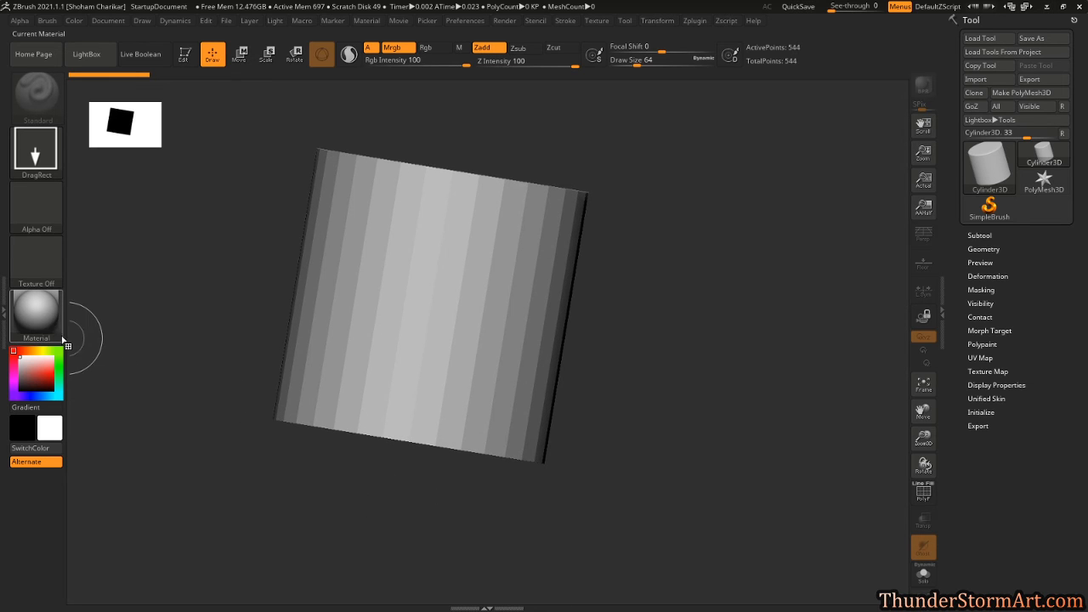
Store BasicMaterial as the startup material and dismiss the confirmation notice
left_click(35, 315)
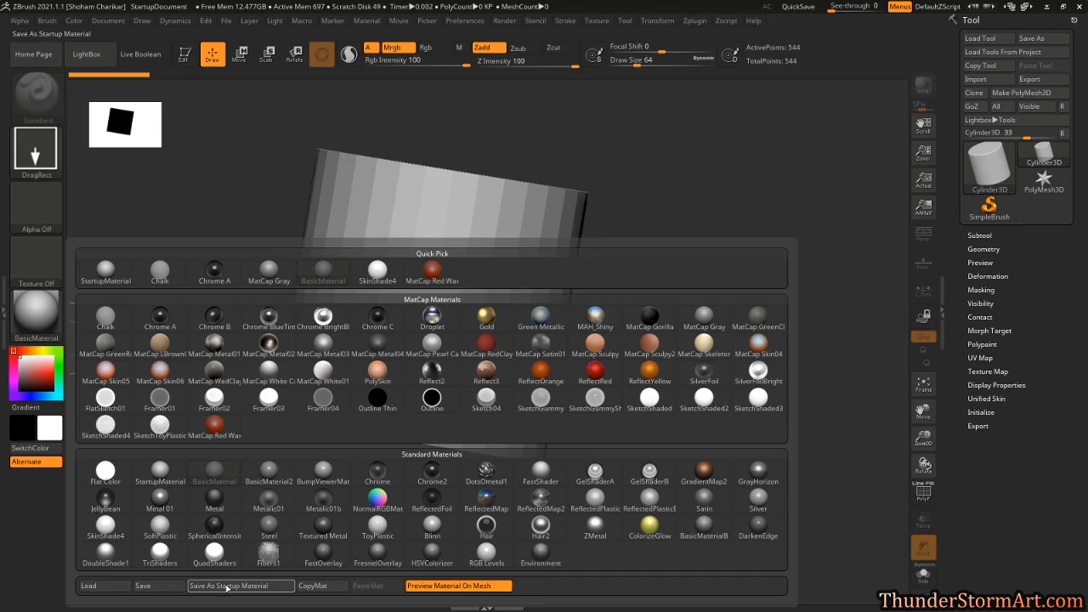
left_click(241, 585)
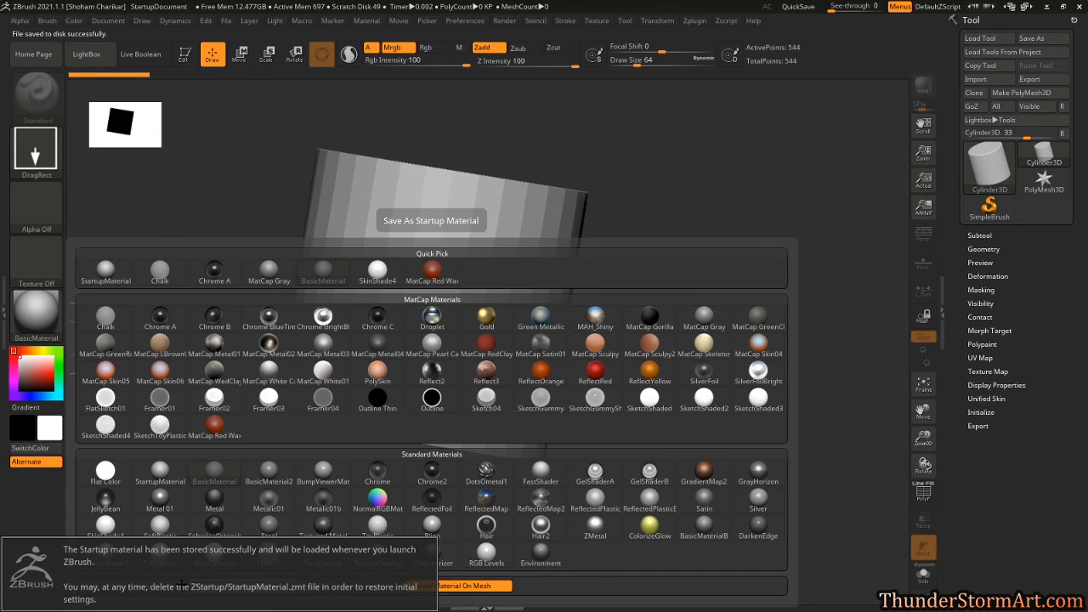
mouse_move(241, 582)
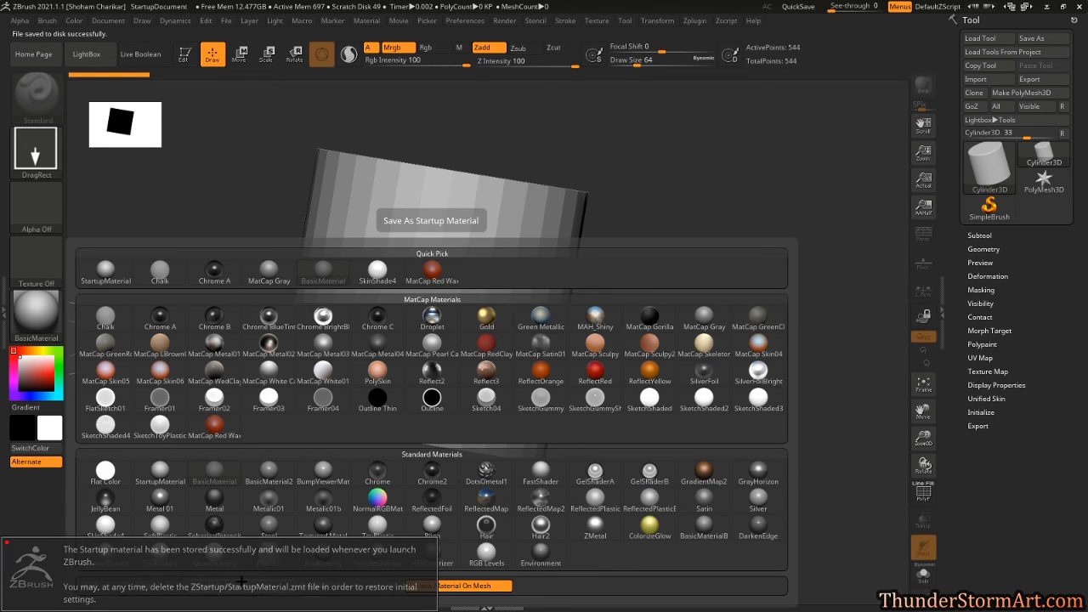
left_click(614, 303)
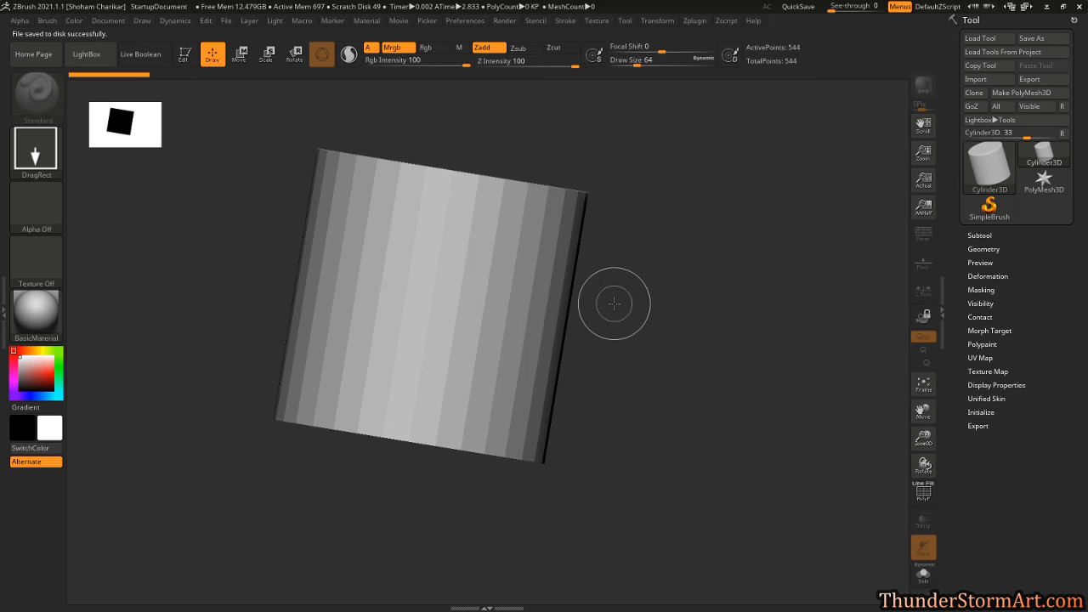
mouse_move(609, 285)
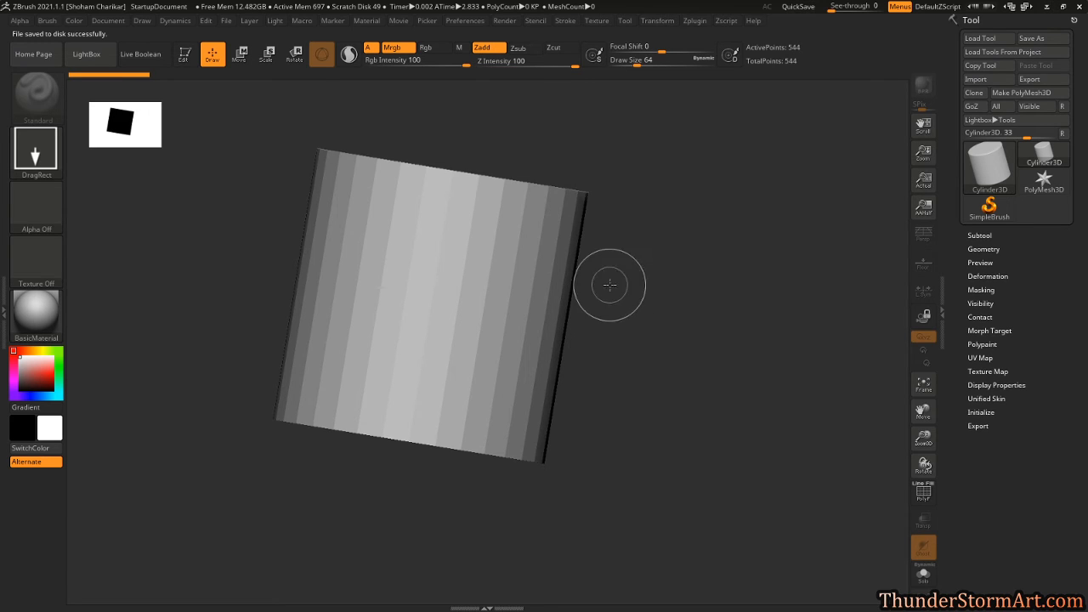
mouse_move(517, 284)
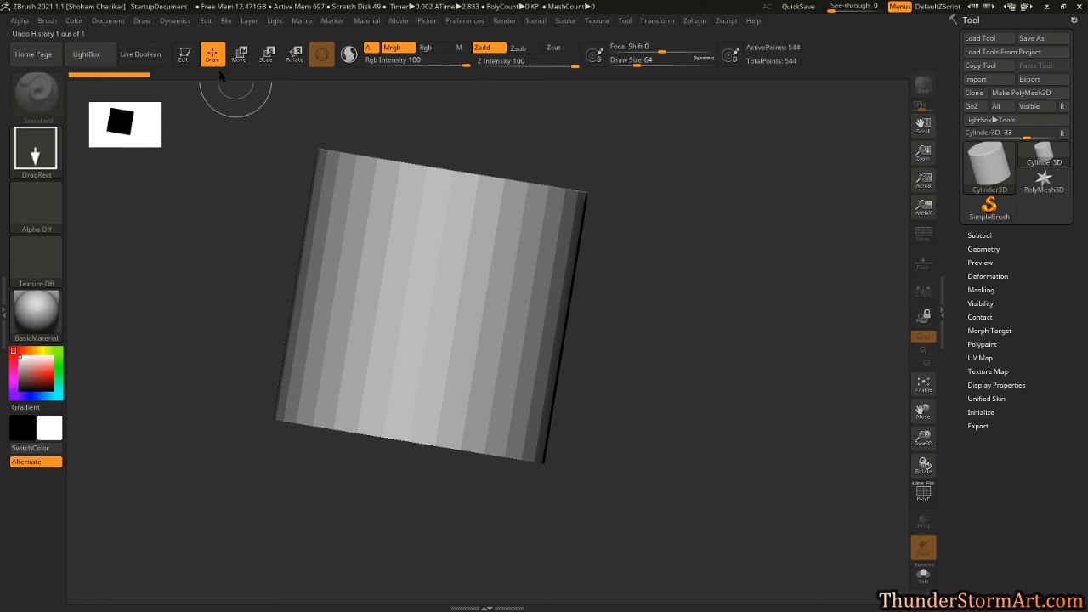
mouse_move(530, 320)
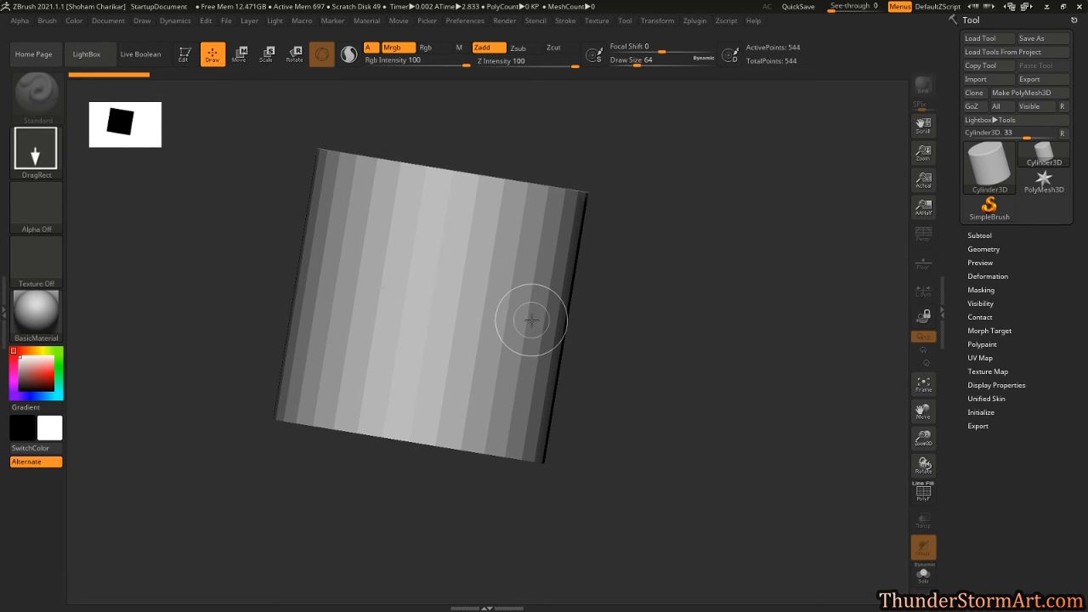
mouse_move(516, 296)
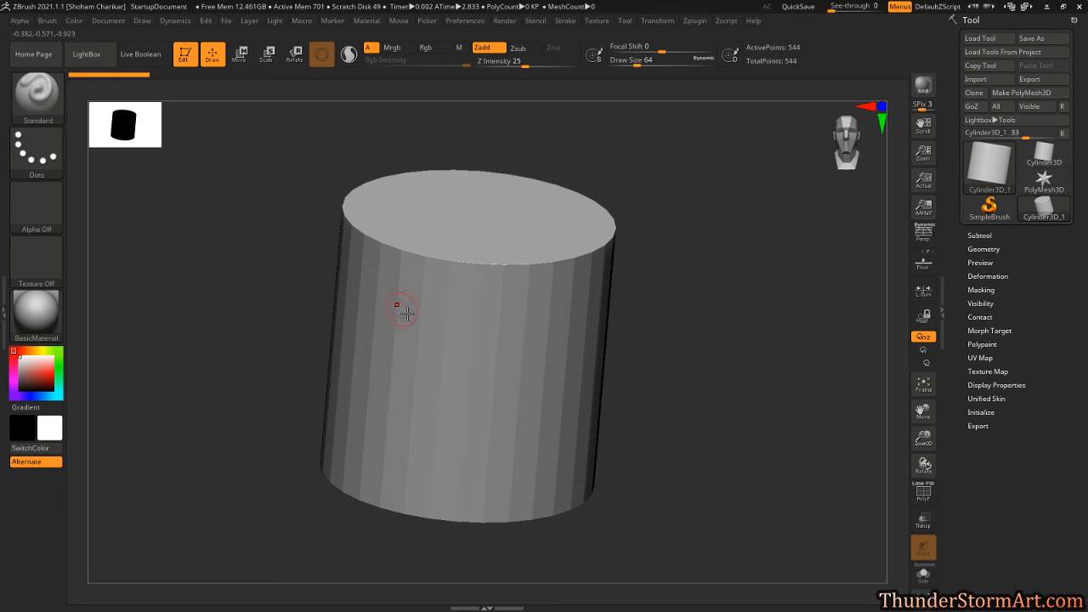
Convert the cylinder to a PolyMesh3D and sculpt a dent into its front with the Standard brush
left_click(403, 309)
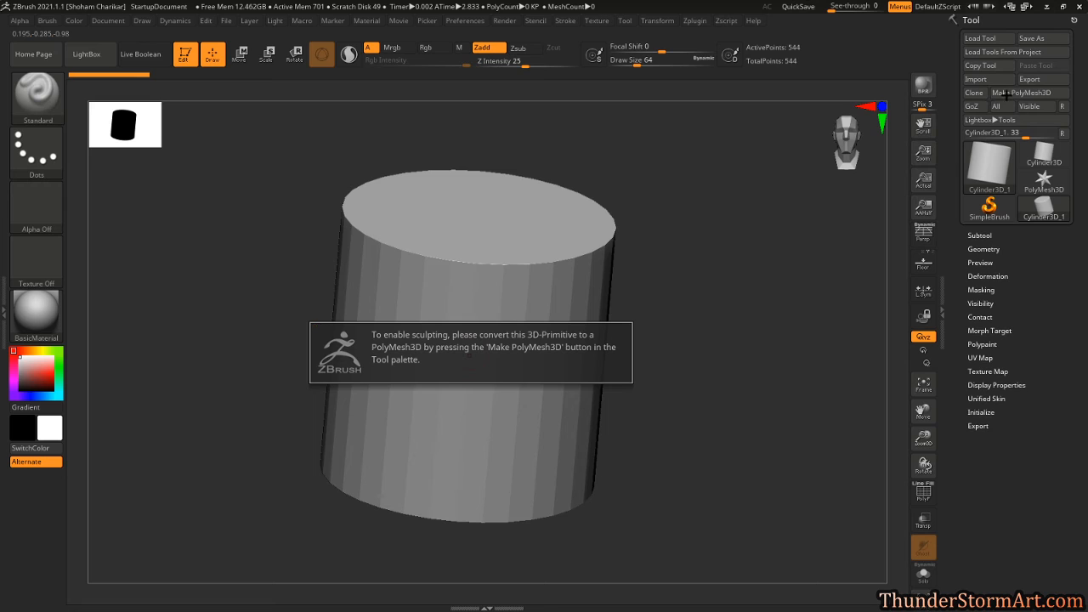
left_click(1029, 92)
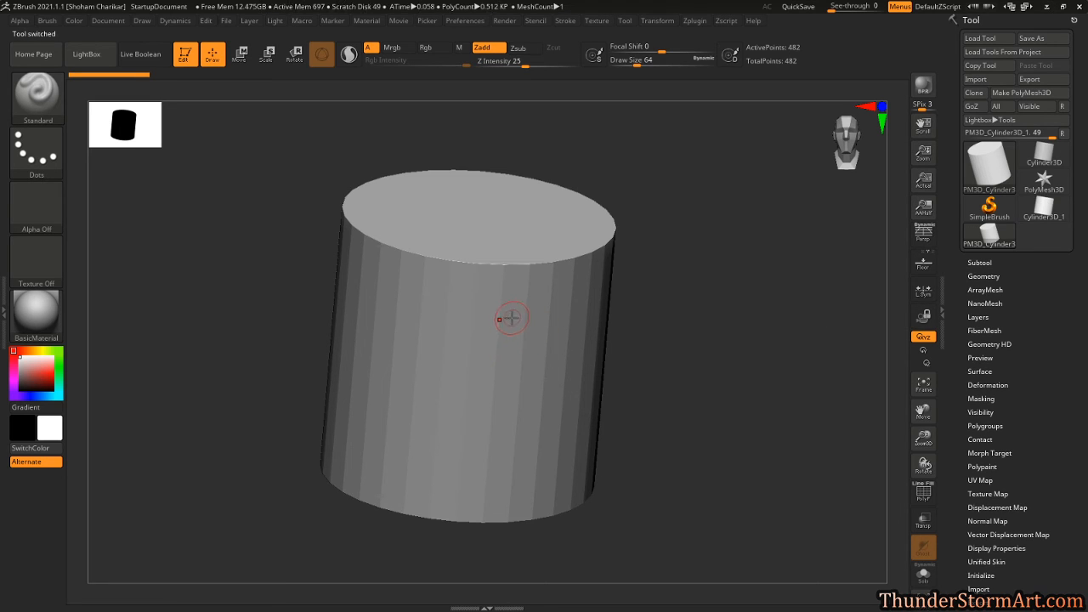
left_click_drag(510, 320, 482, 264)
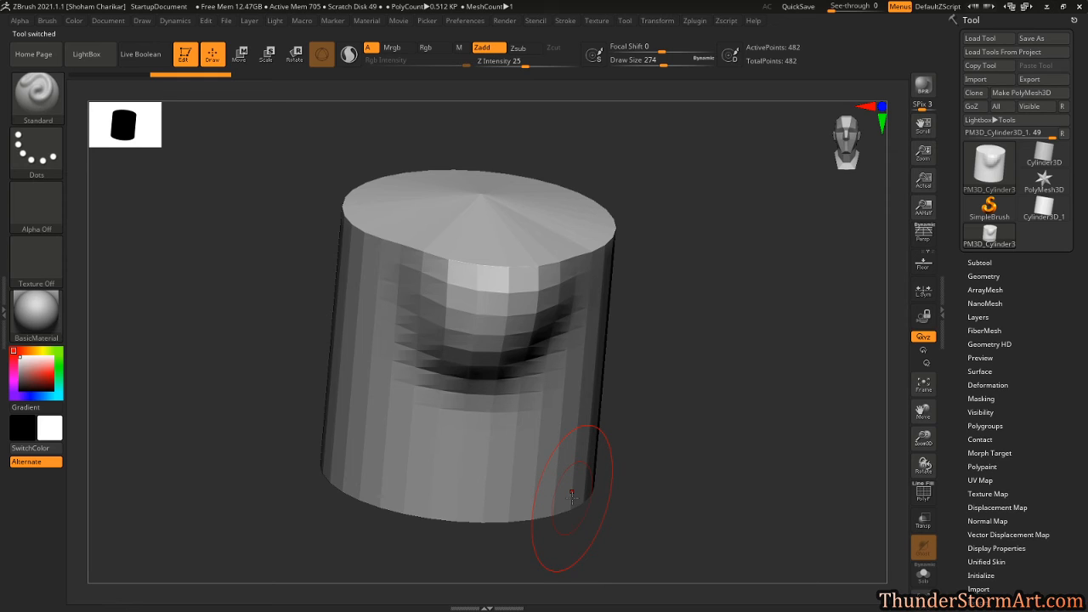
left_click(226, 21)
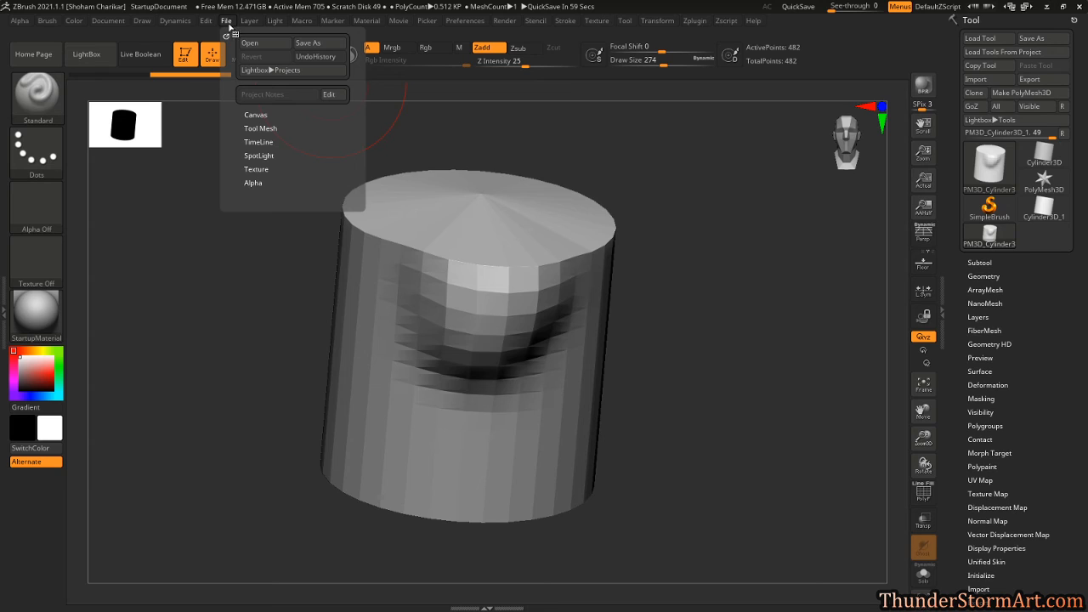
mouse_move(308, 43)
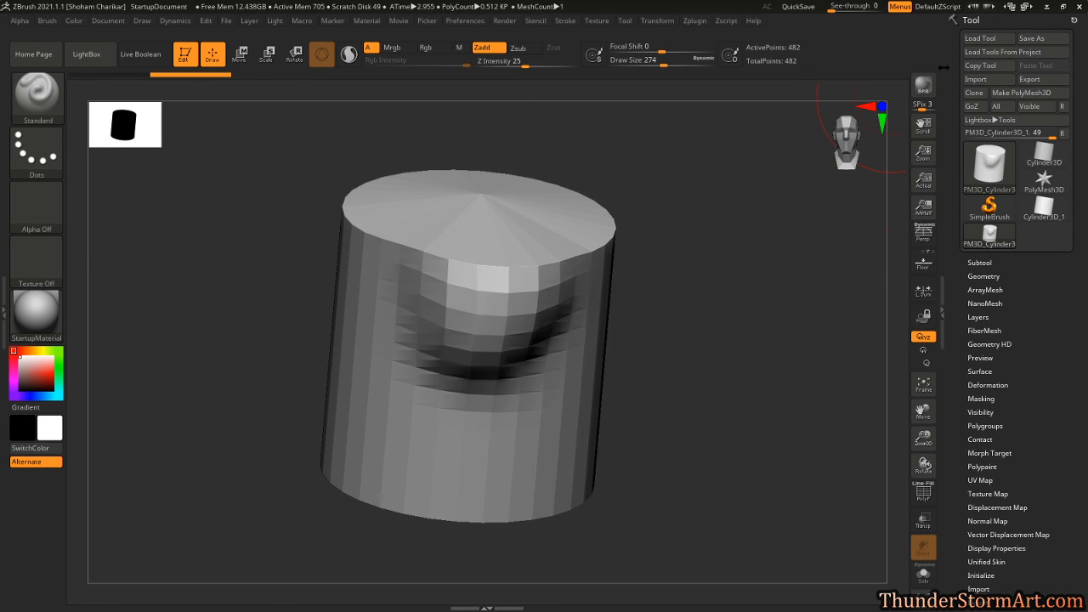
mouse_move(988, 37)
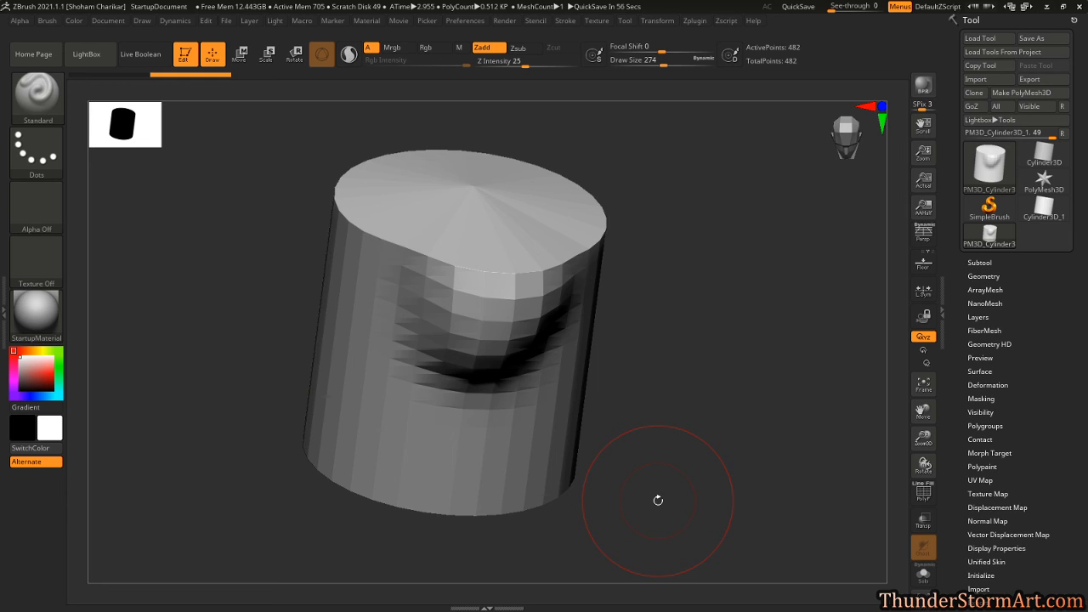
mouse_move(561, 541)
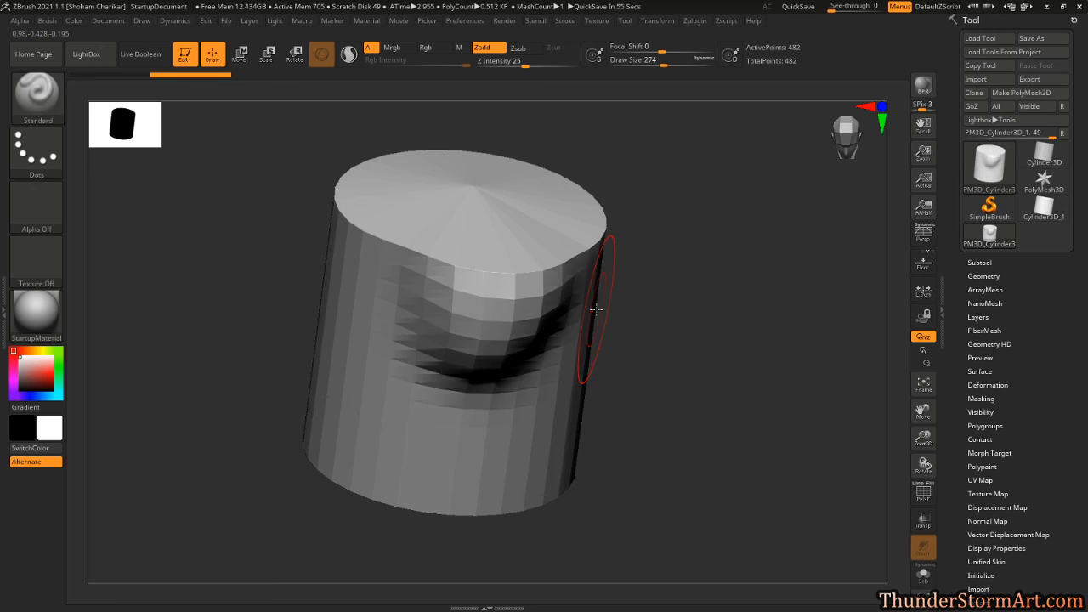
mouse_move(228, 23)
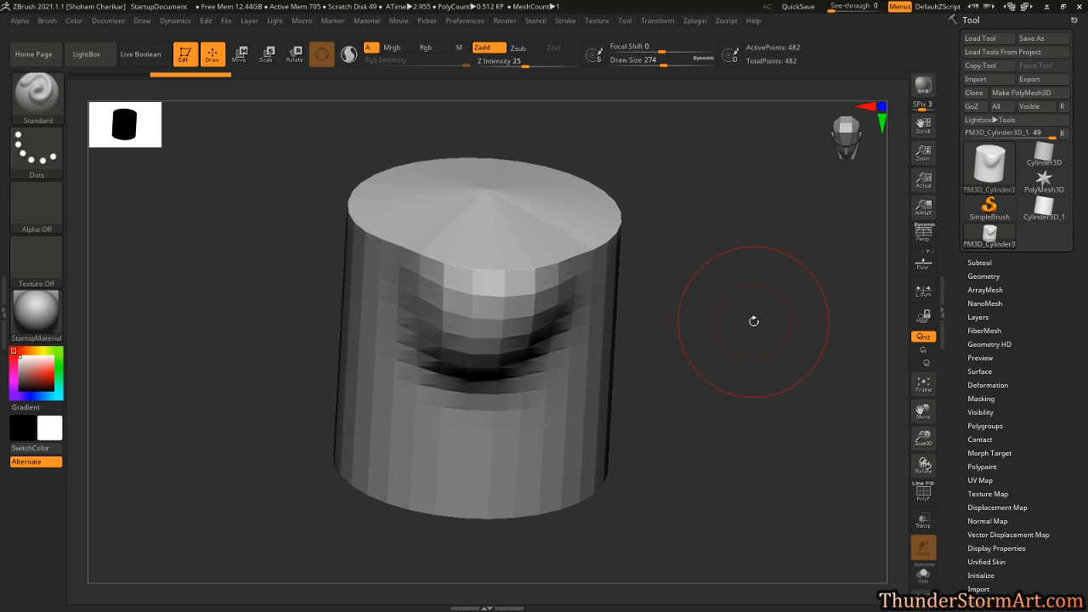
left_click_drag(753, 322, 742, 330)
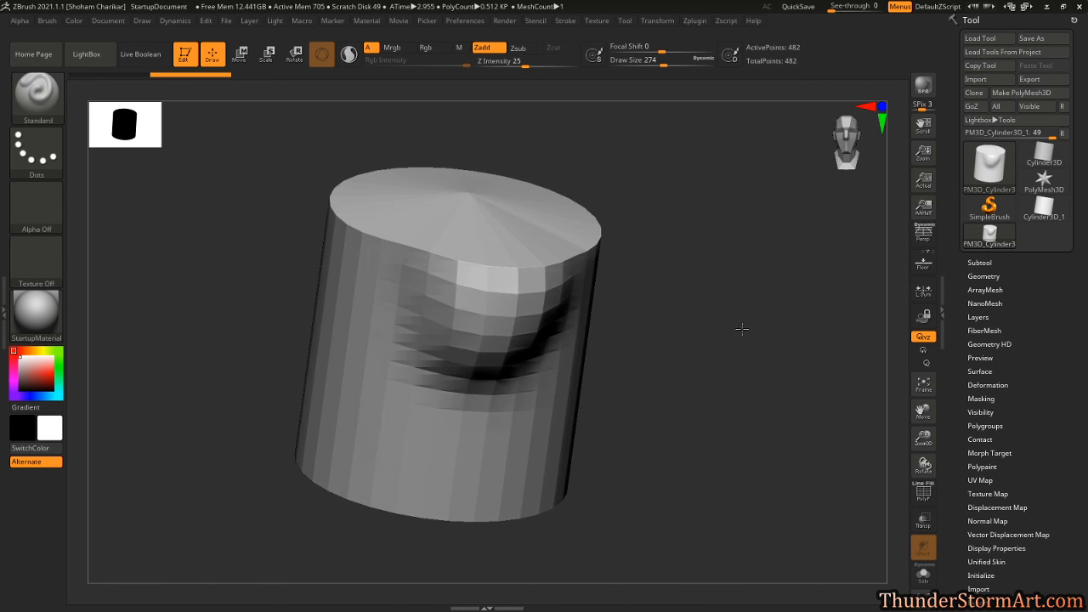